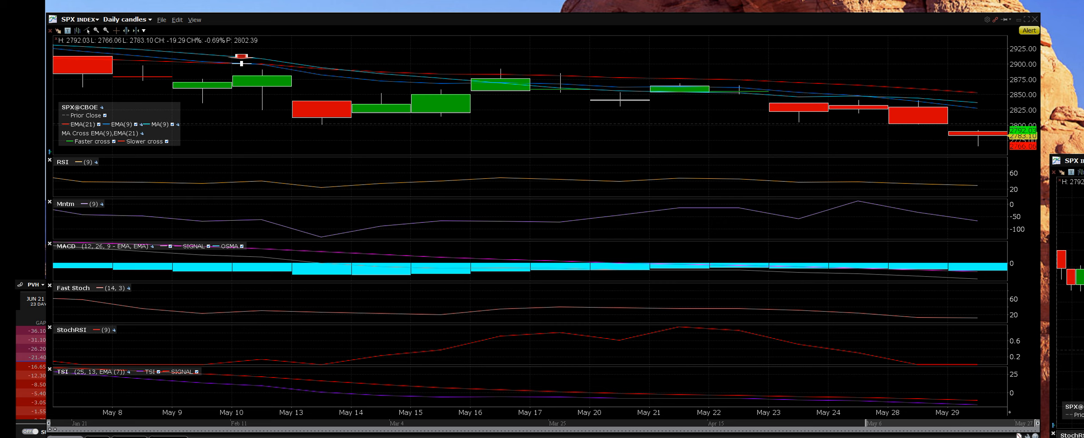
mouse_move(1003, 119)
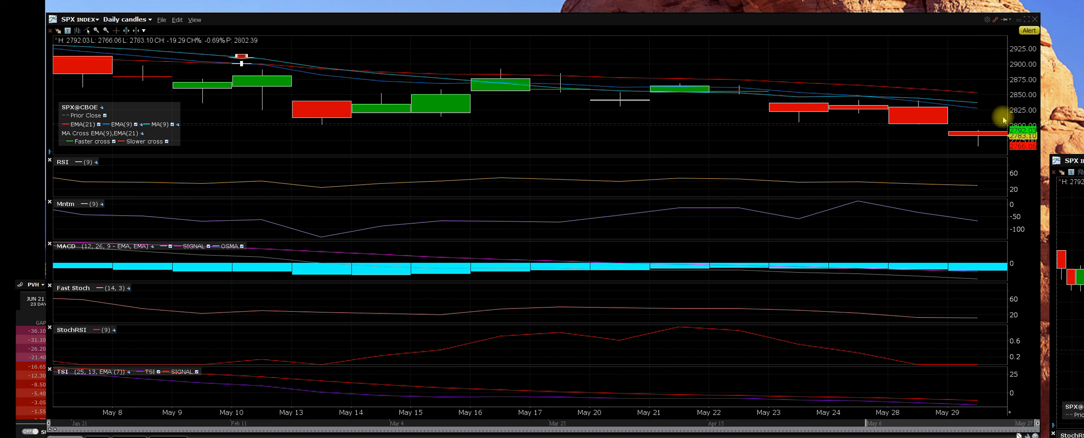
mouse_move(767, 206)
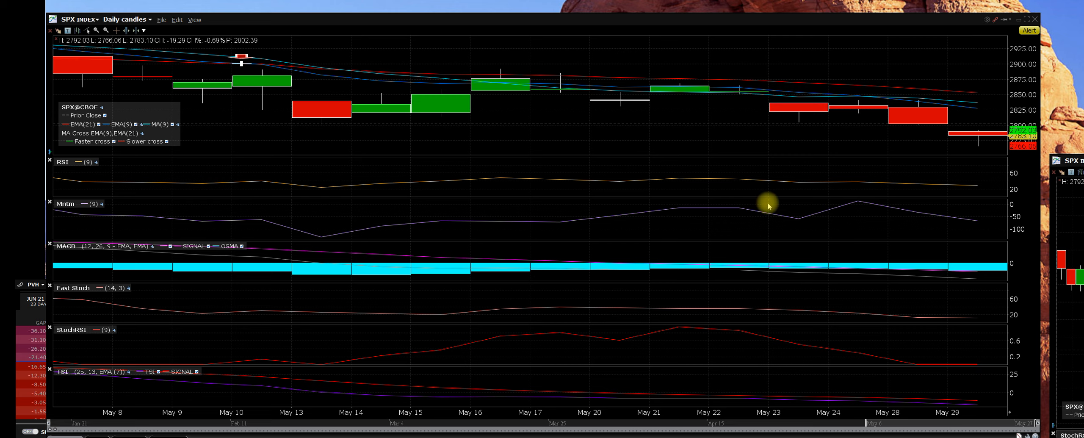
mouse_move(958, 96)
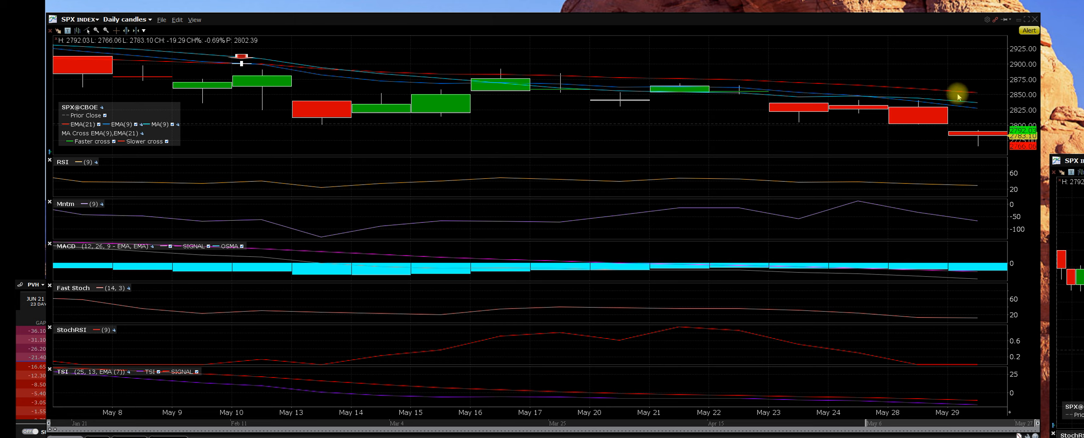
mouse_move(339, 211)
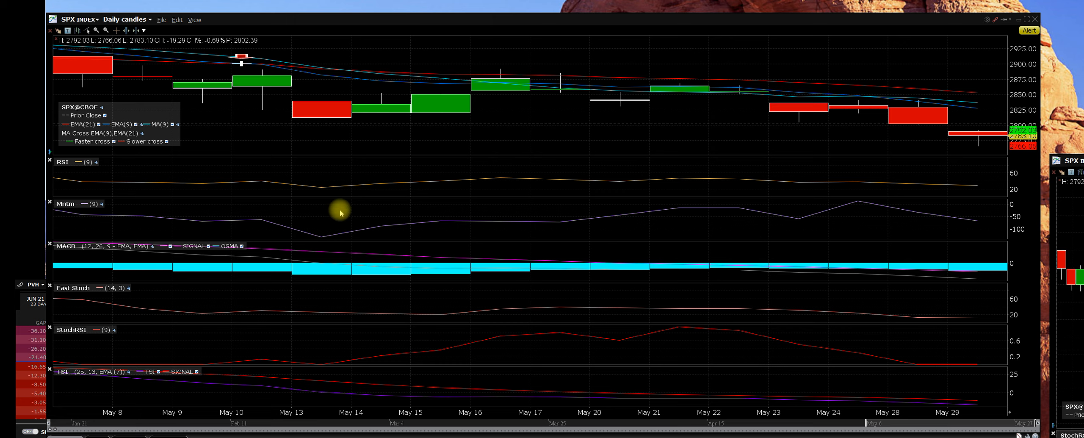
mouse_move(545, 132)
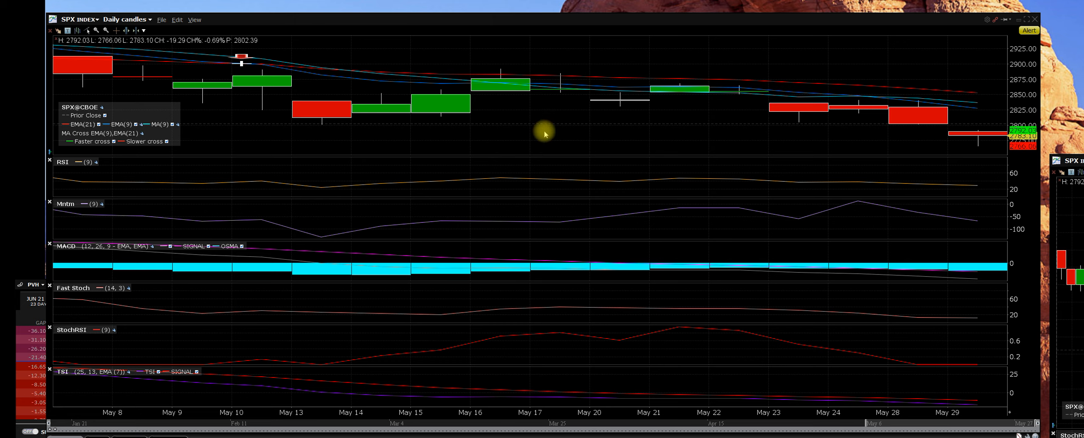
mouse_move(760, 116)
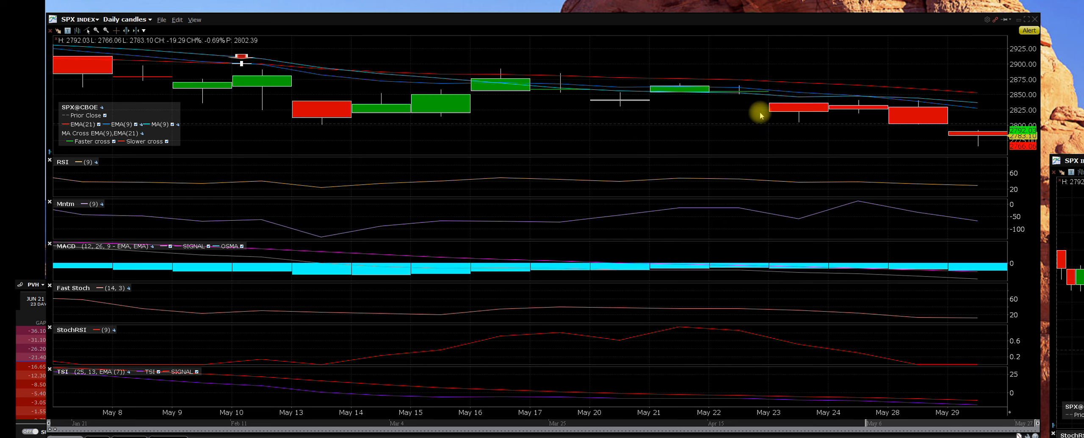
mouse_move(731, 101)
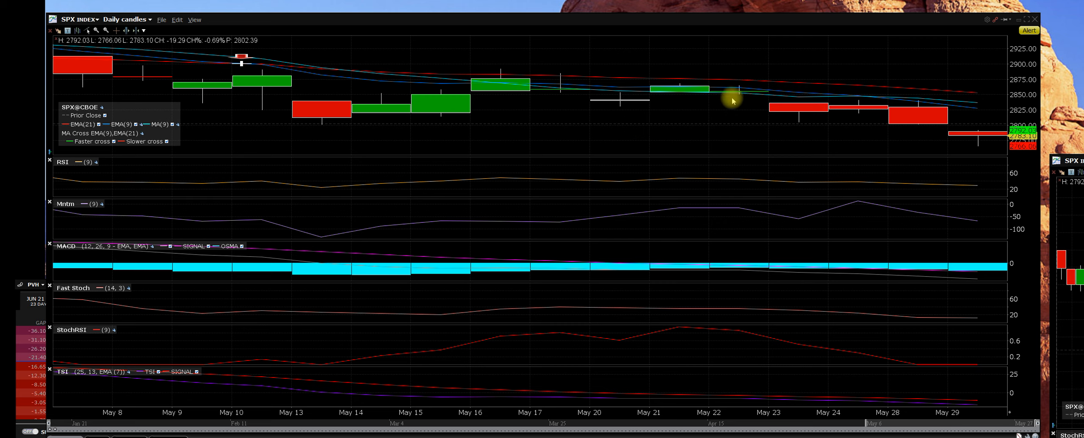
mouse_move(731, 101)
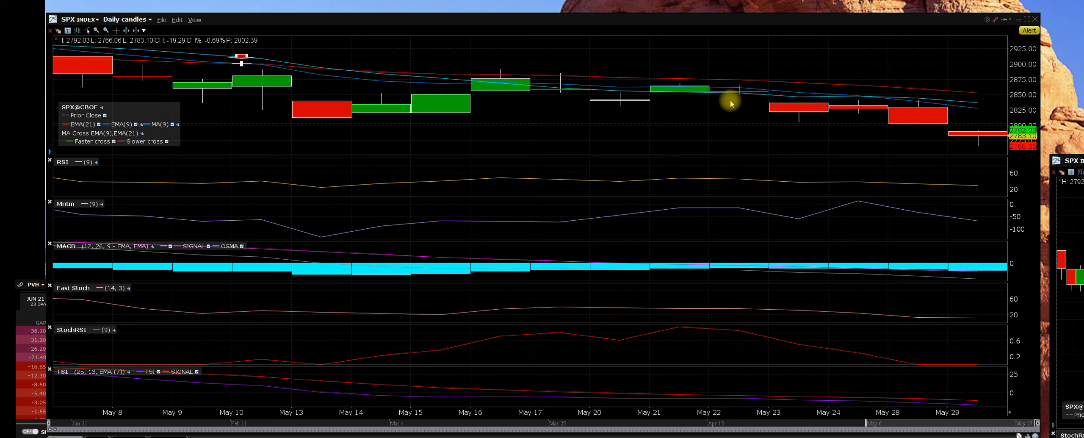
mouse_move(970, 144)
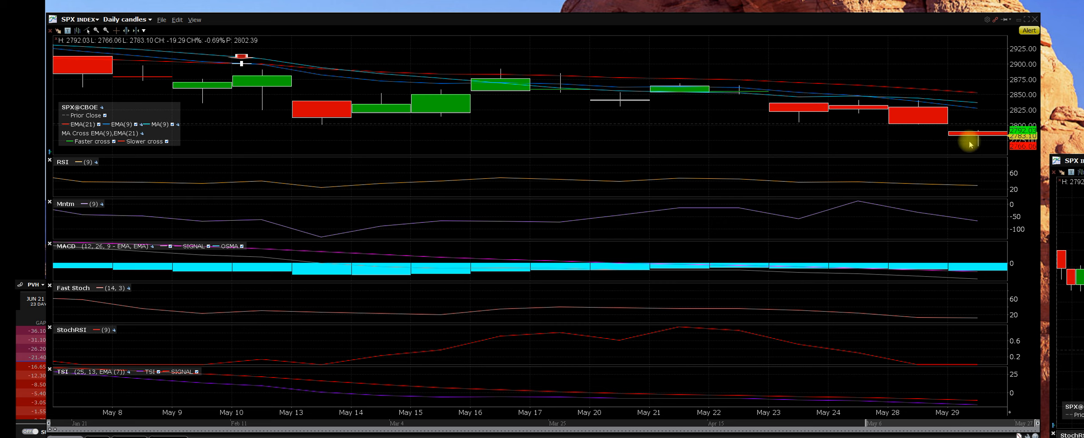
mouse_move(982, 139)
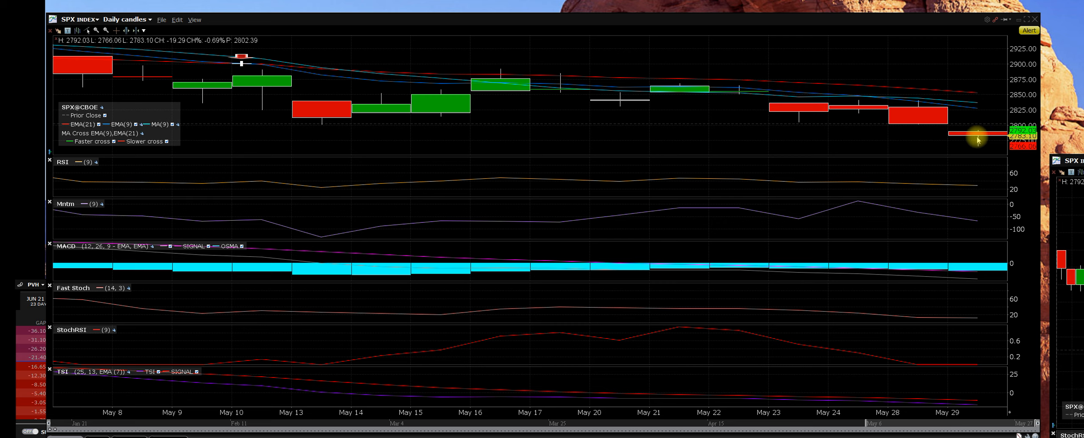
mouse_move(991, 125)
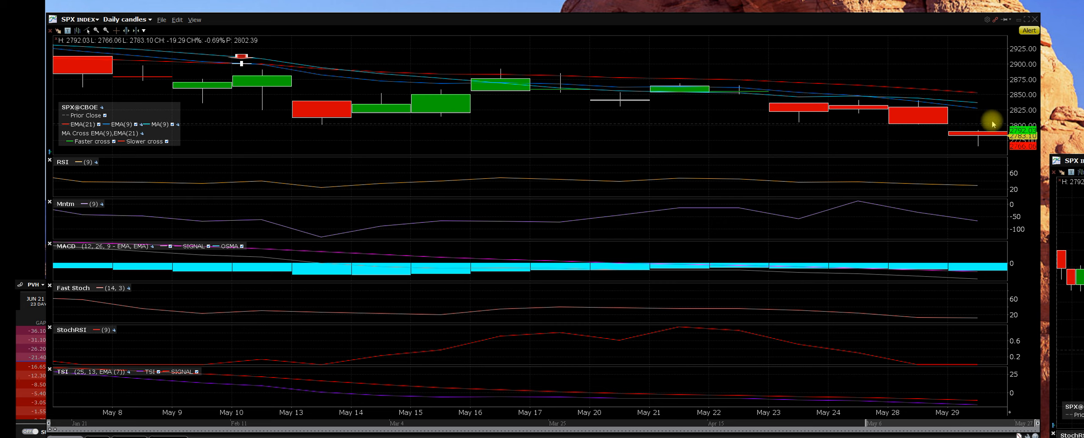
mouse_move(562, 79)
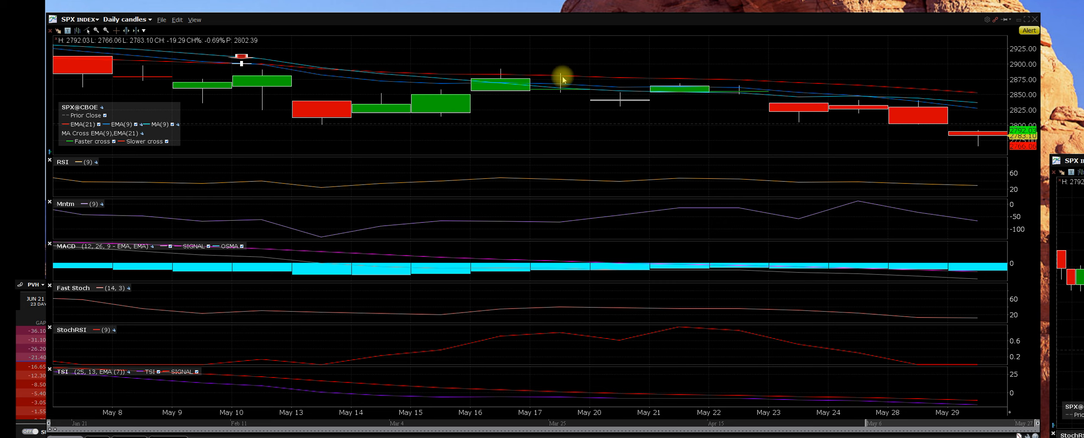
mouse_move(496, 86)
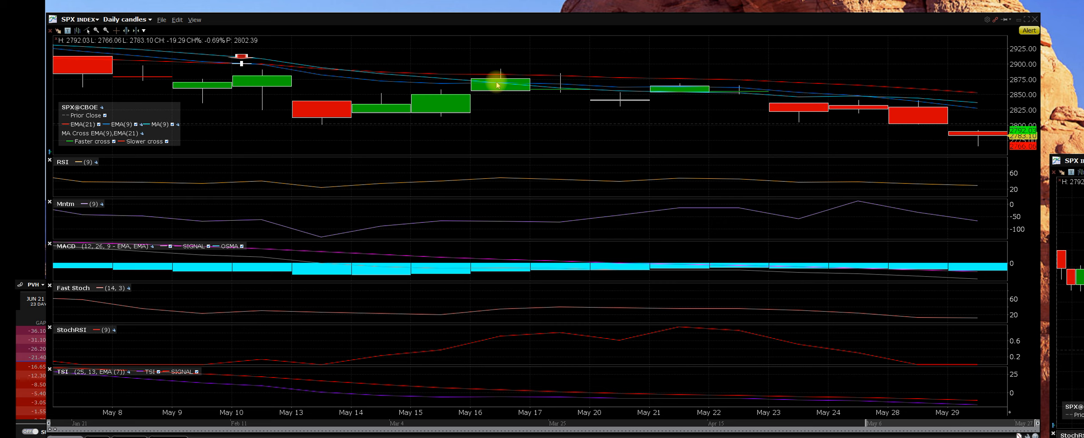
mouse_move(510, 70)
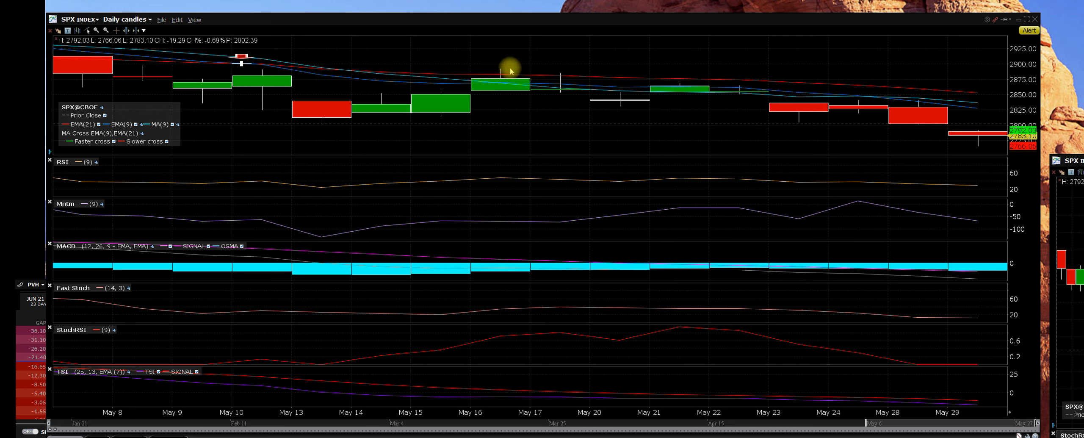
mouse_move(972, 133)
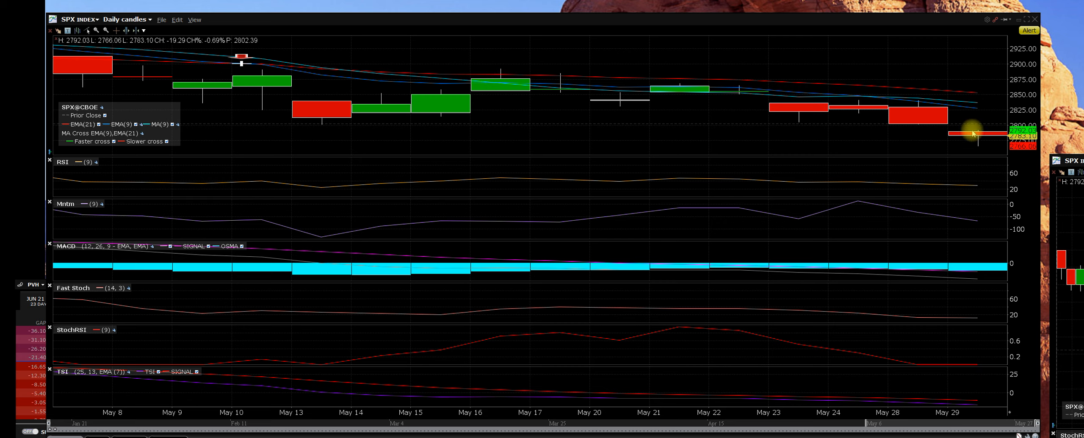
mouse_move(970, 138)
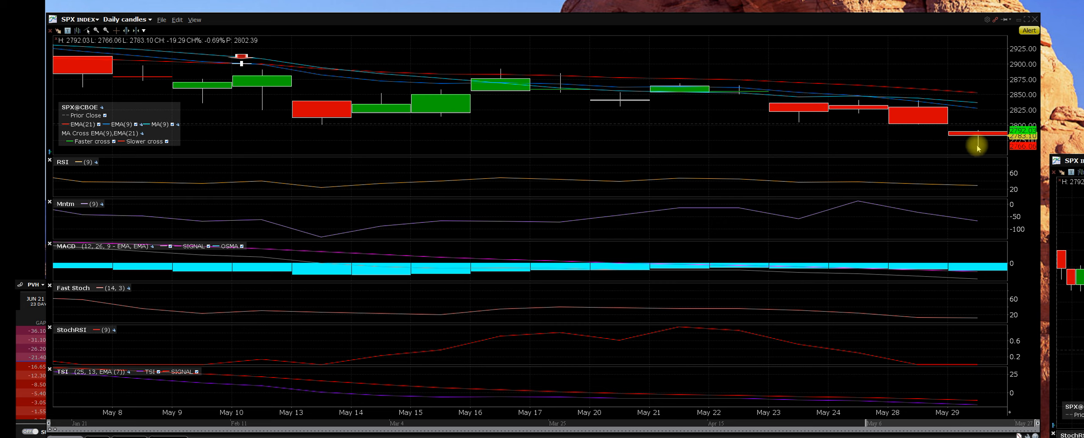
mouse_move(970, 158)
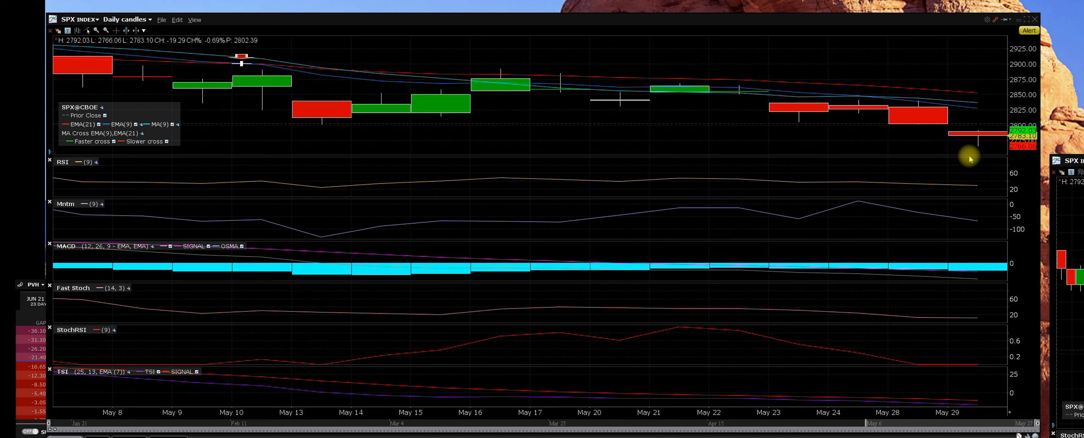
mouse_move(969, 145)
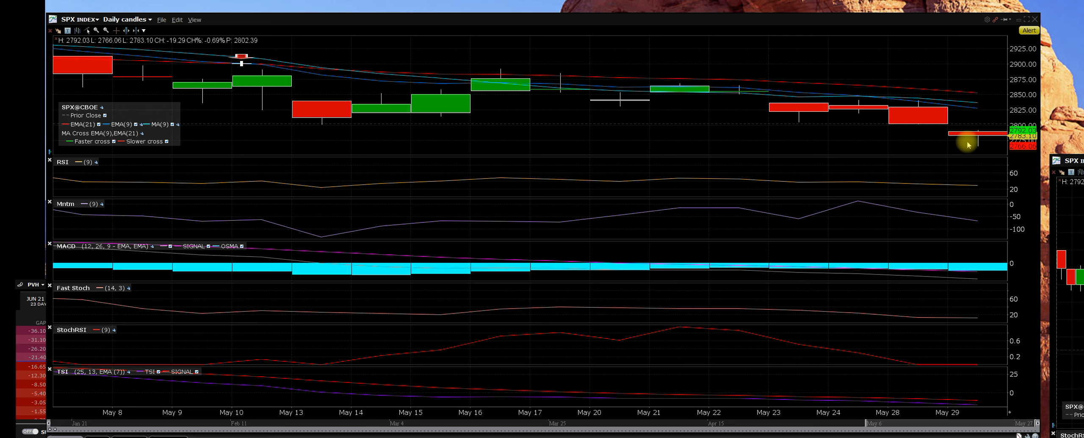
mouse_move(892, 147)
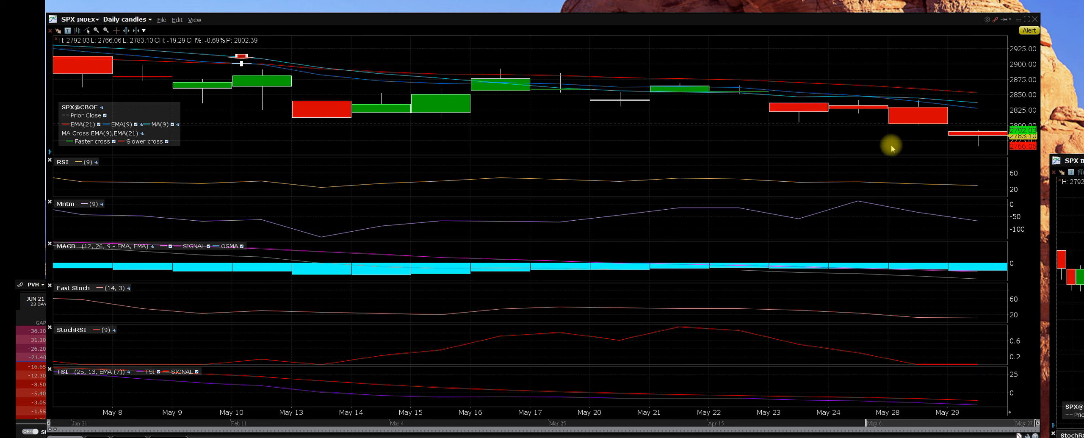
mouse_move(920, 162)
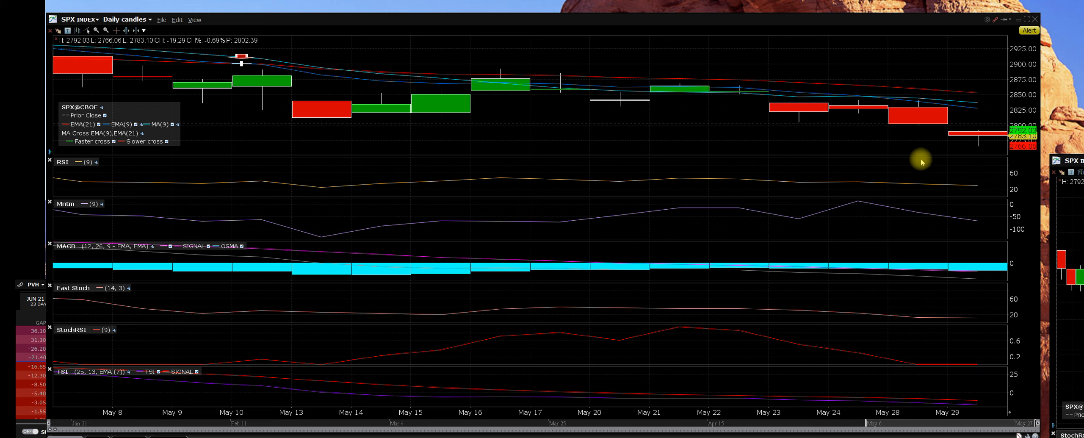
mouse_move(341, 133)
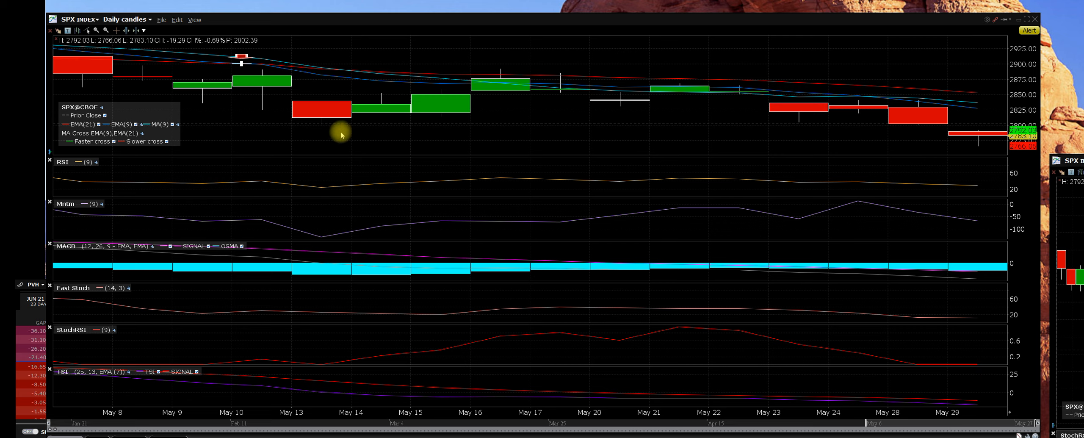
mouse_move(496, 84)
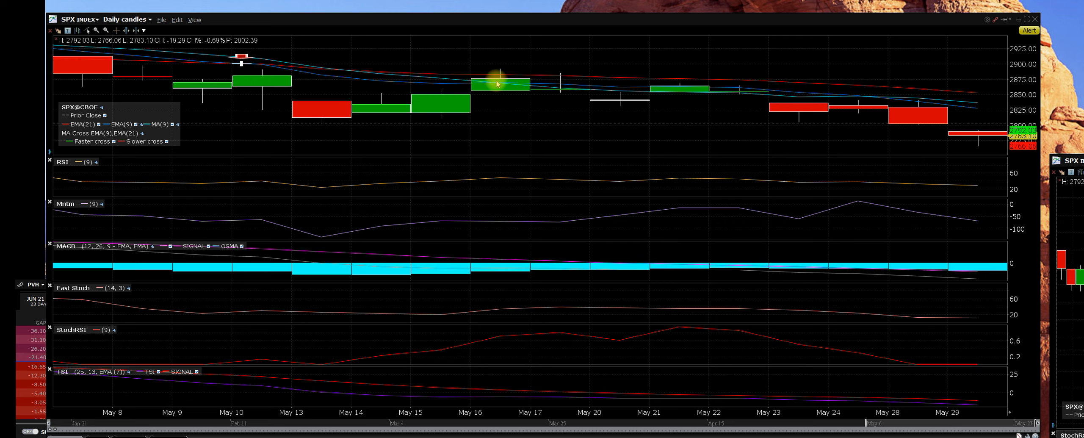
mouse_move(798, 99)
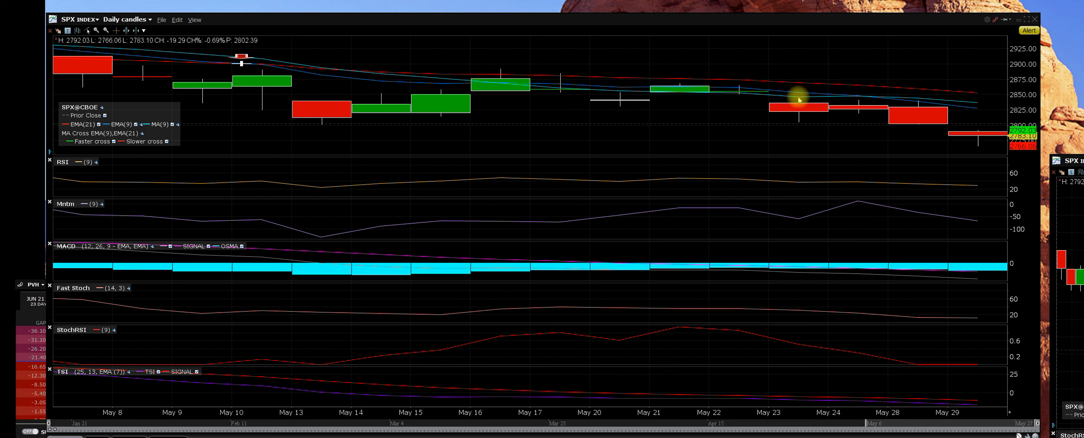
mouse_move(911, 121)
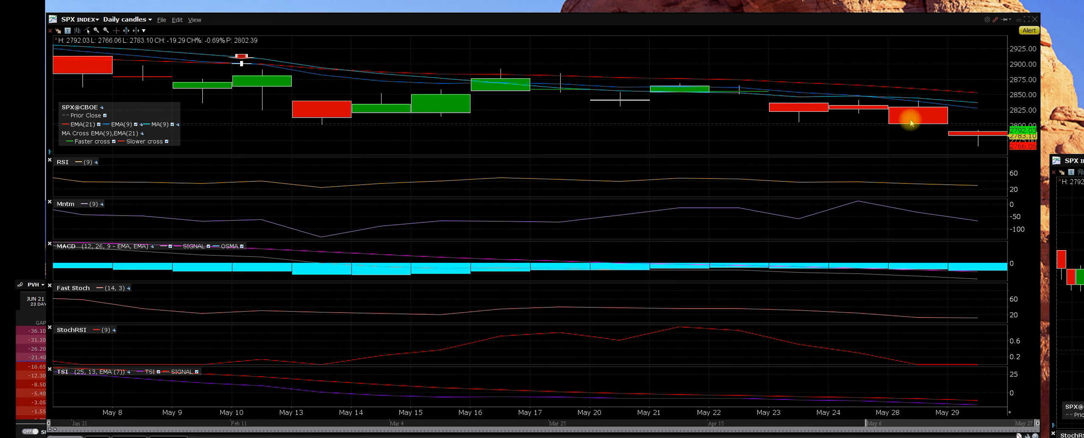
mouse_move(976, 139)
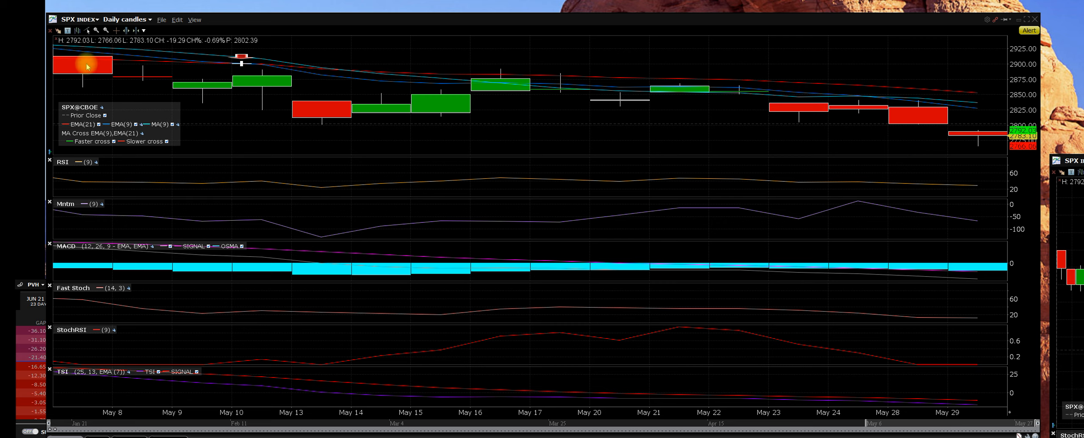
mouse_move(81, 62)
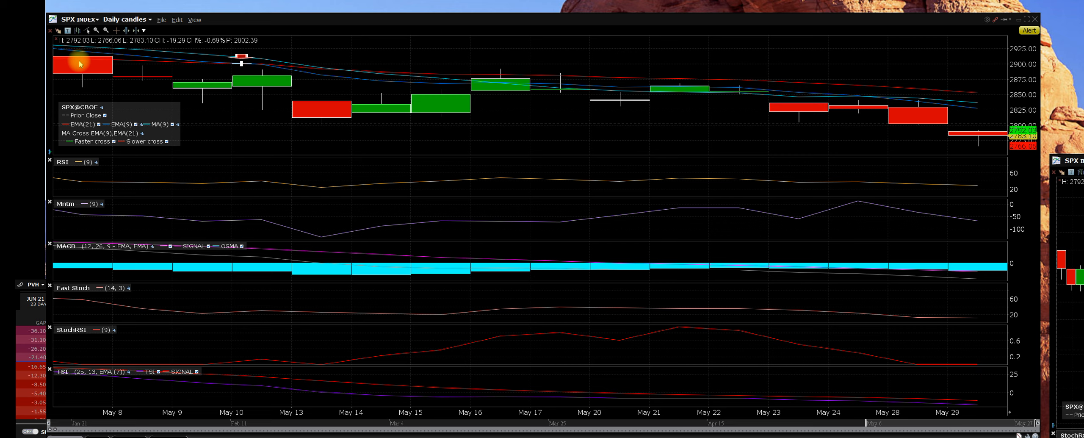
mouse_move(95, 70)
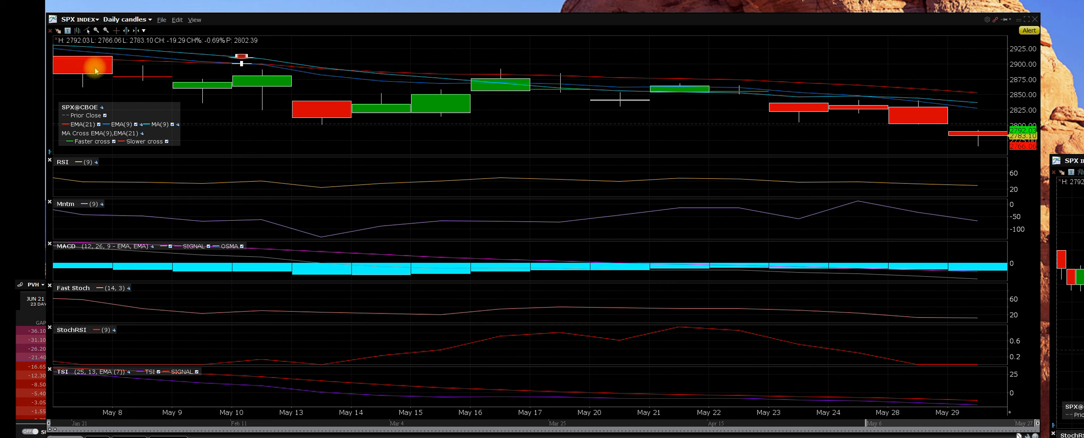
mouse_move(220, 111)
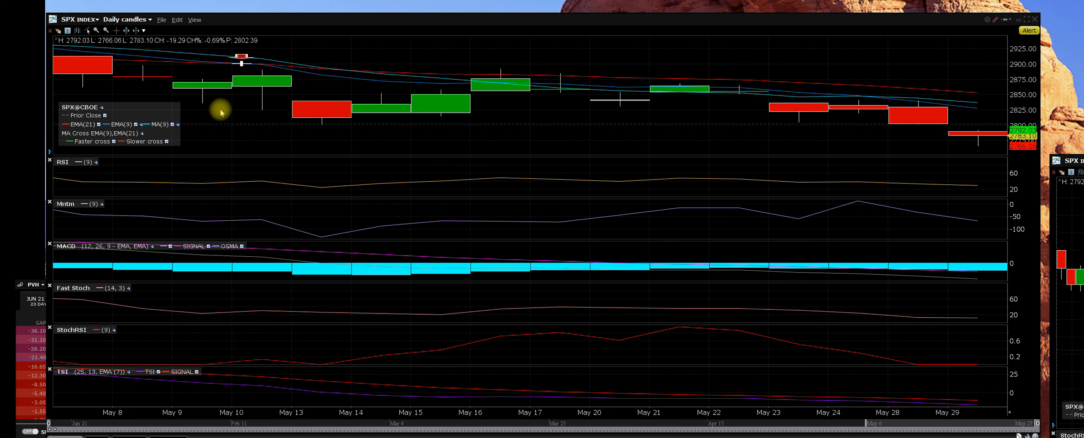
mouse_move(642, 86)
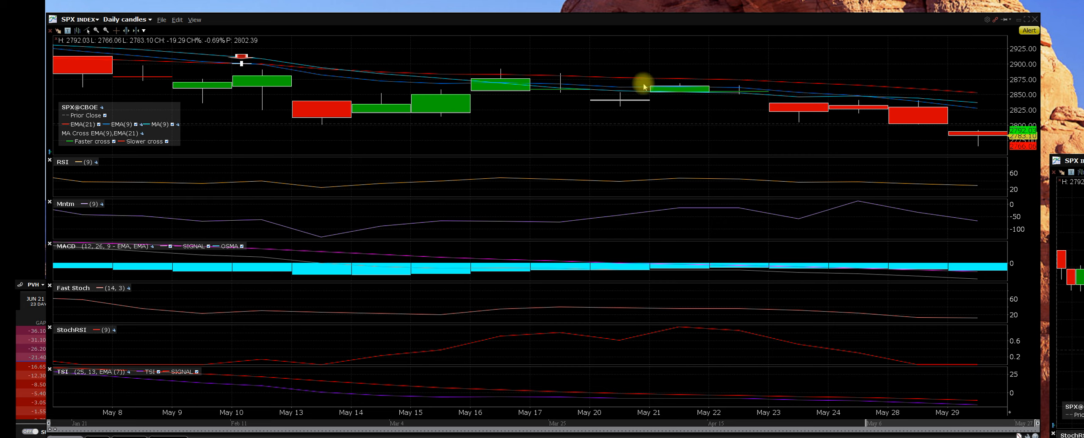
mouse_move(999, 157)
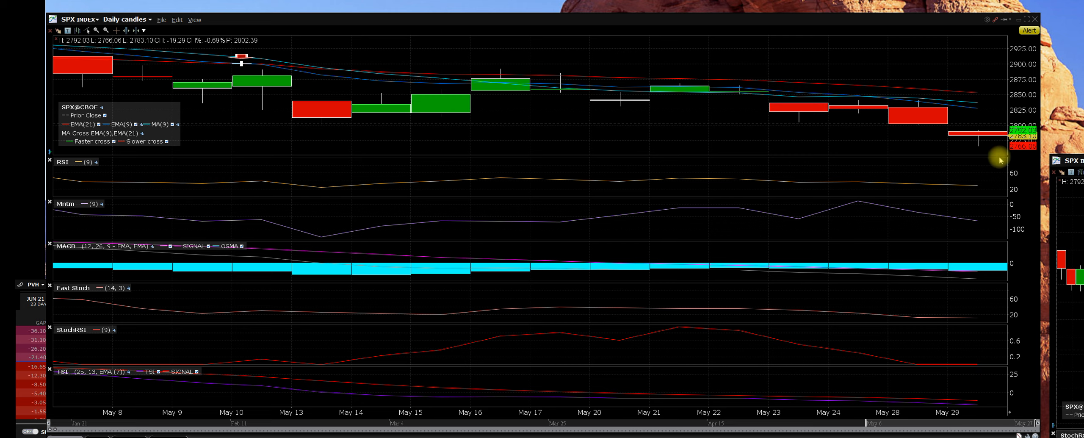
mouse_move(938, 139)
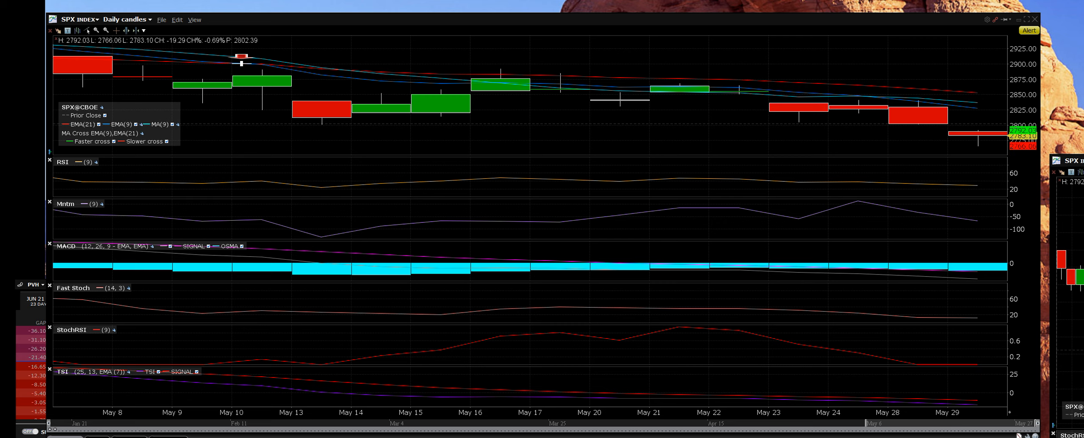
mouse_move(983, 146)
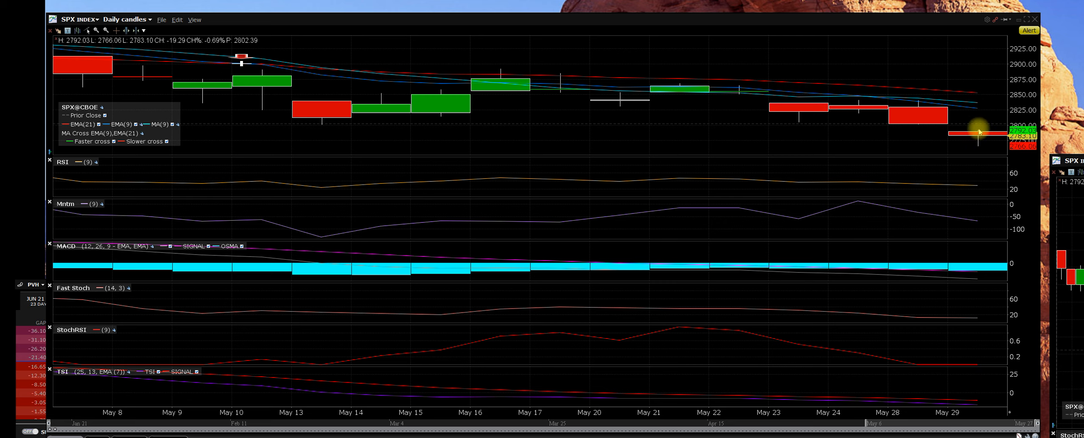
mouse_move(990, 144)
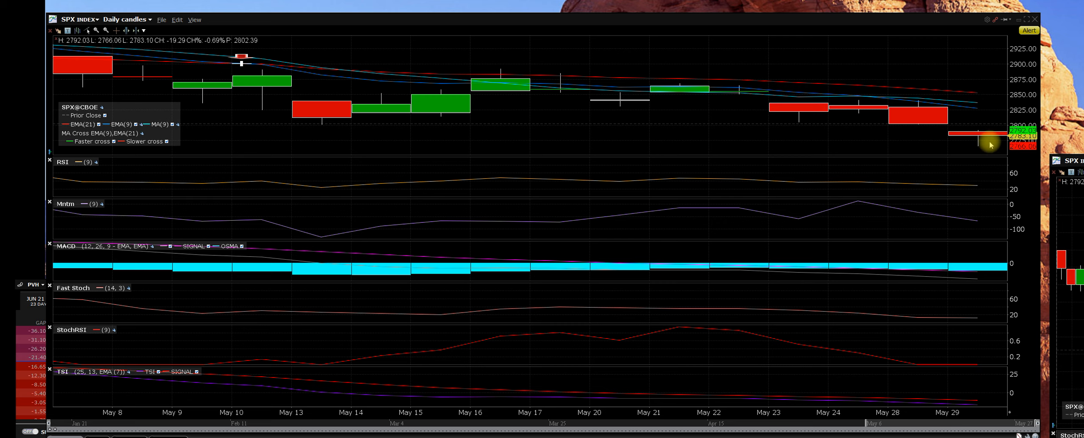
mouse_move(972, 98)
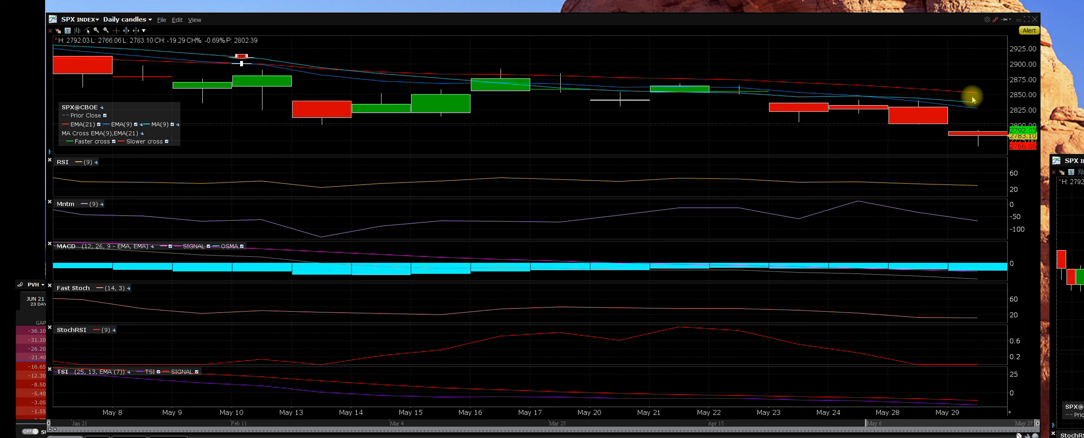
mouse_move(953, 95)
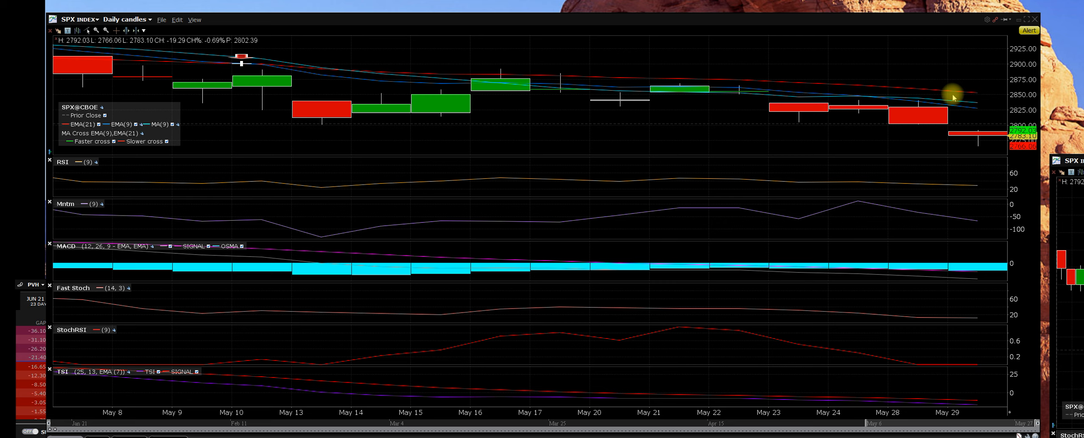
mouse_move(980, 100)
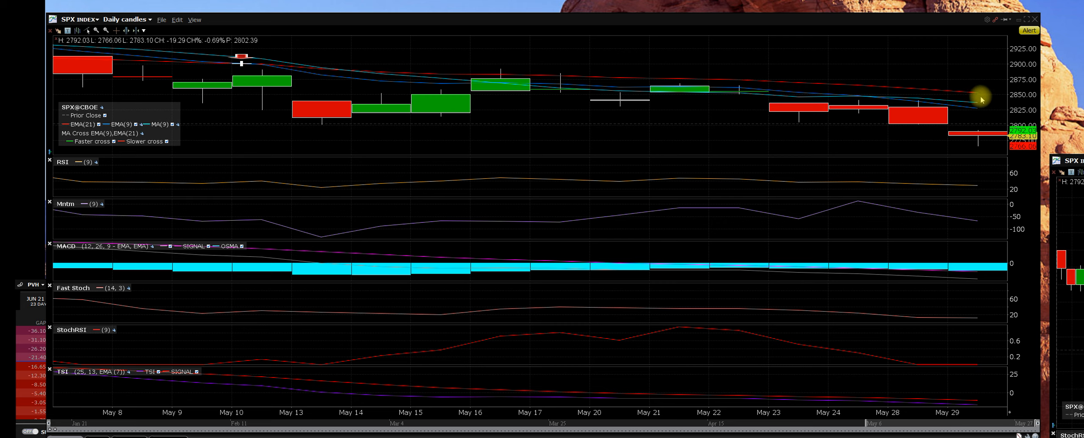
mouse_move(971, 116)
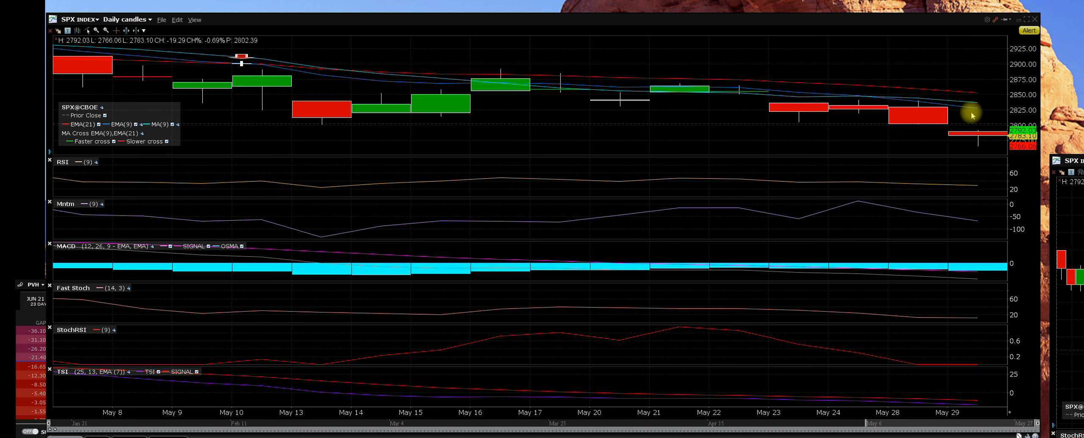
mouse_move(995, 227)
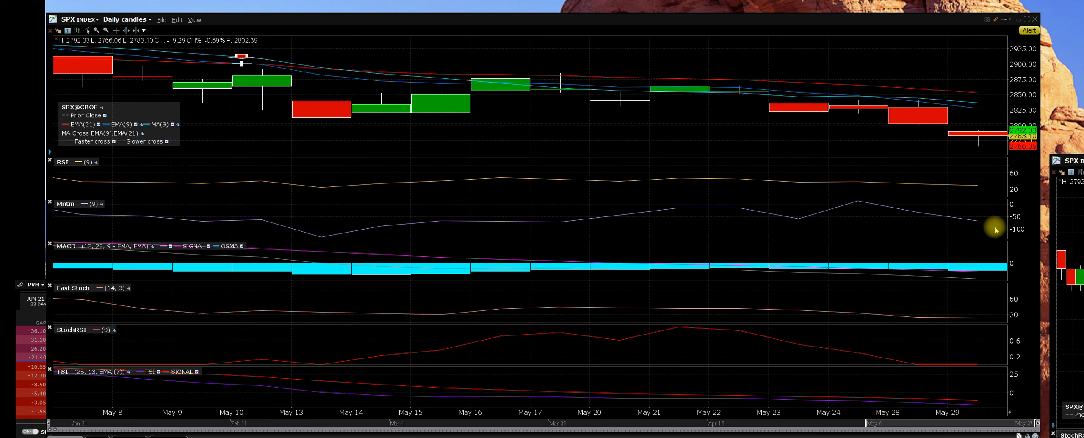
mouse_move(994, 302)
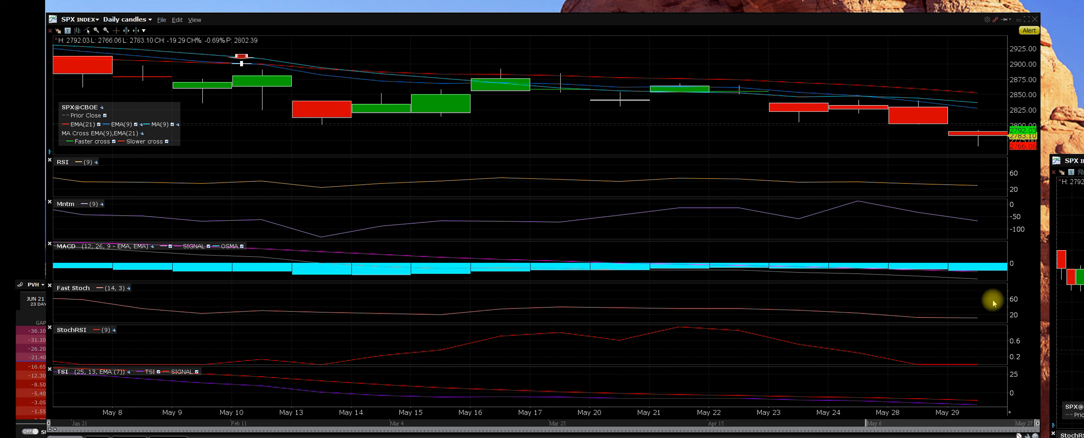
mouse_move(970, 277)
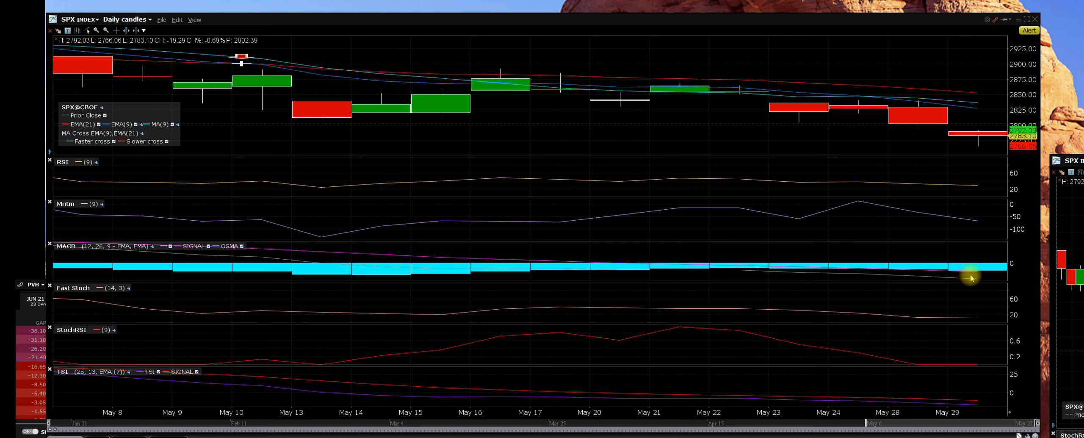
mouse_move(977, 269)
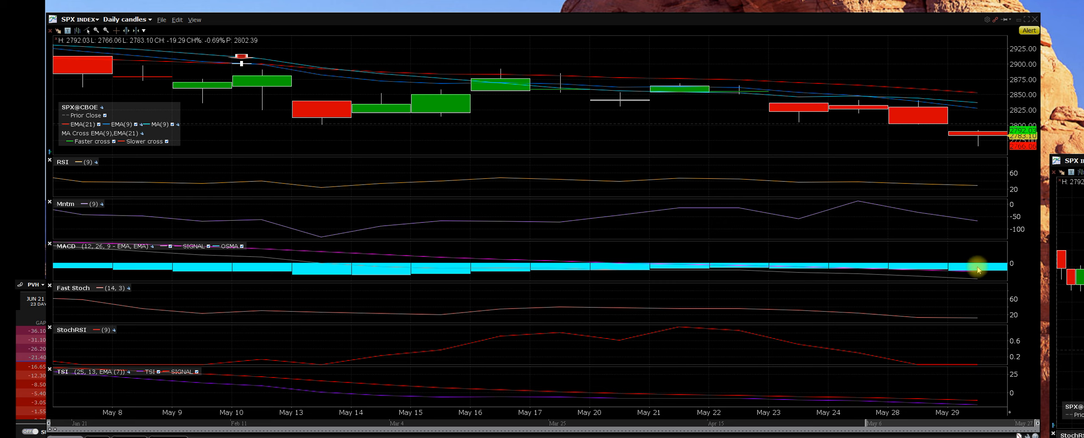
mouse_move(978, 320)
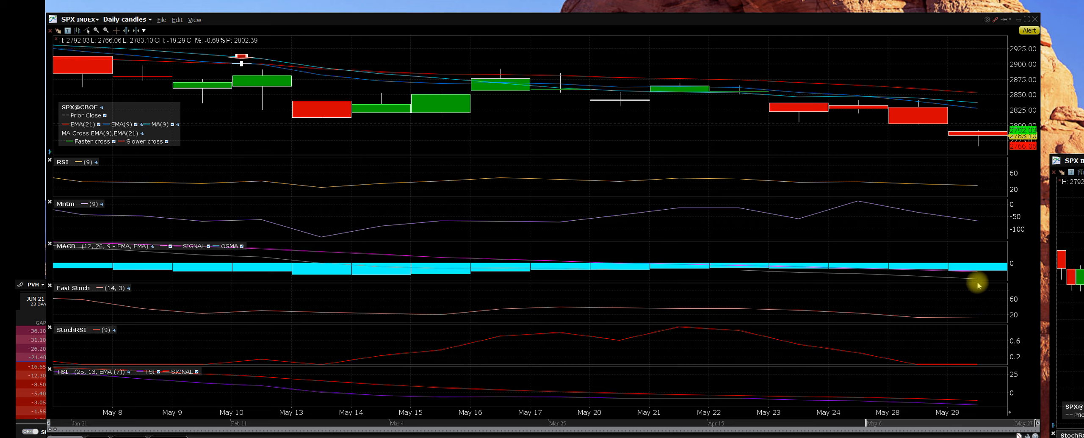
mouse_move(977, 302)
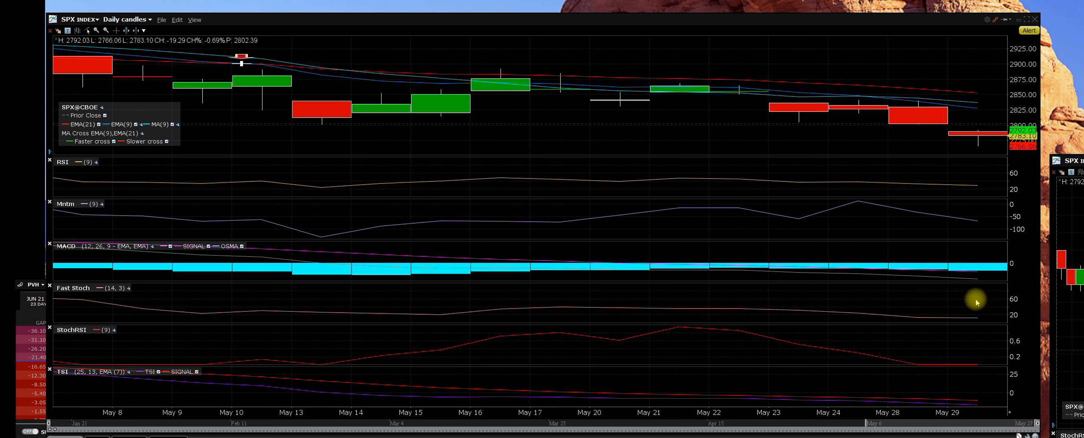
mouse_move(981, 320)
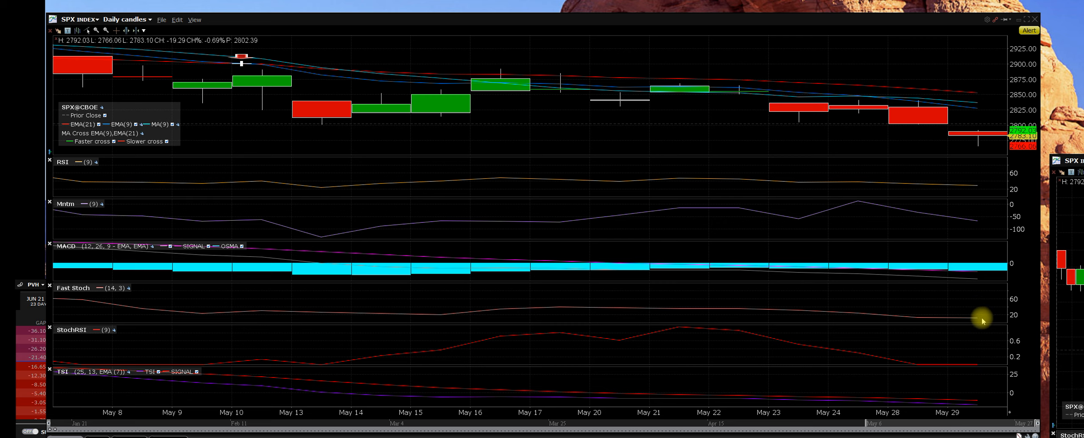
mouse_move(149, 342)
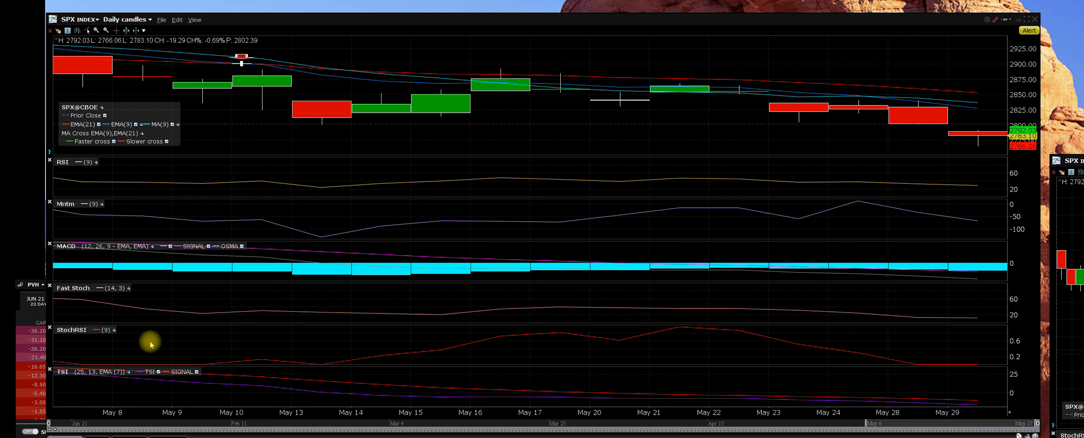
mouse_move(307, 376)
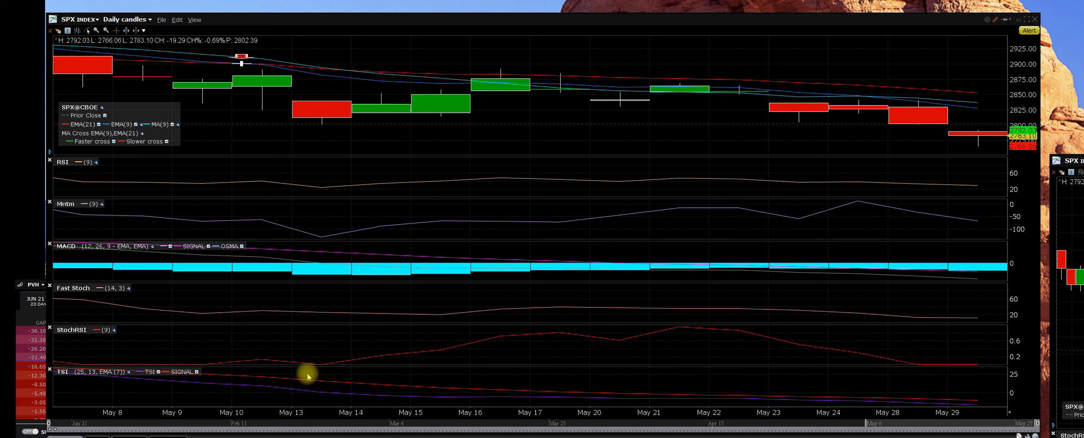
mouse_move(879, 362)
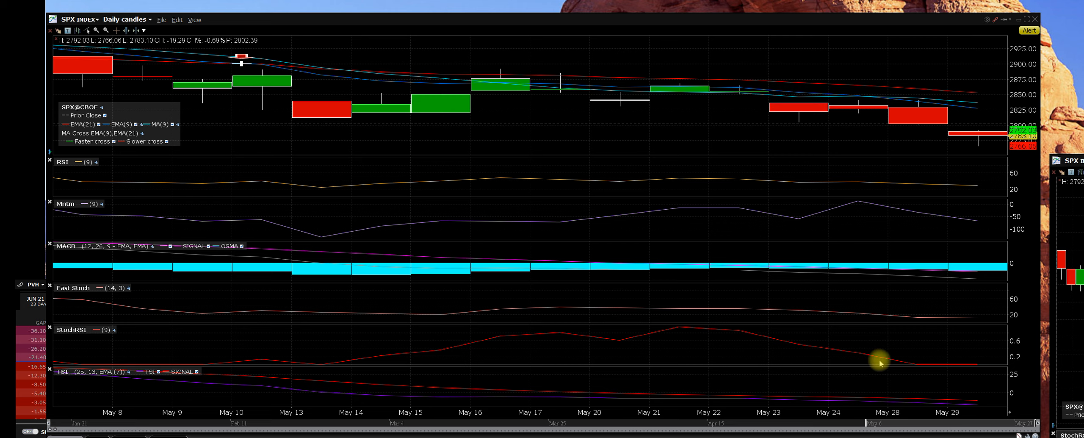
mouse_move(978, 361)
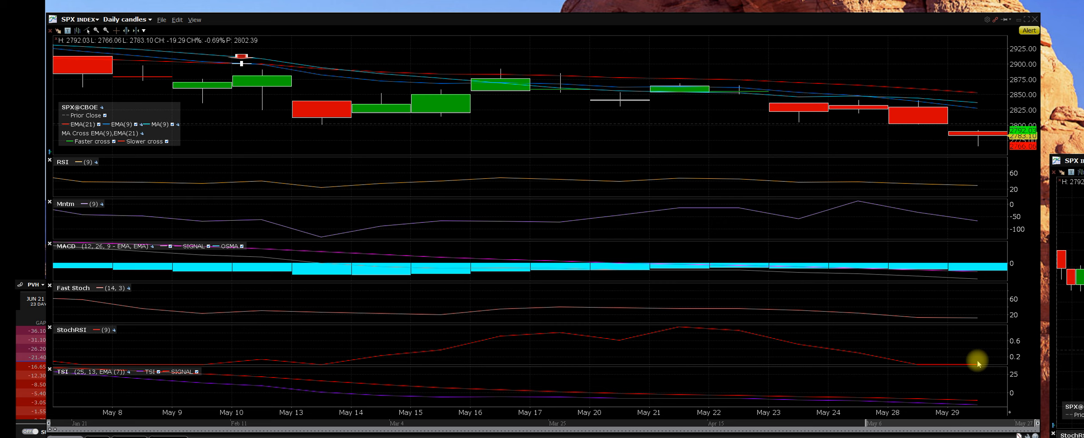
mouse_move(957, 362)
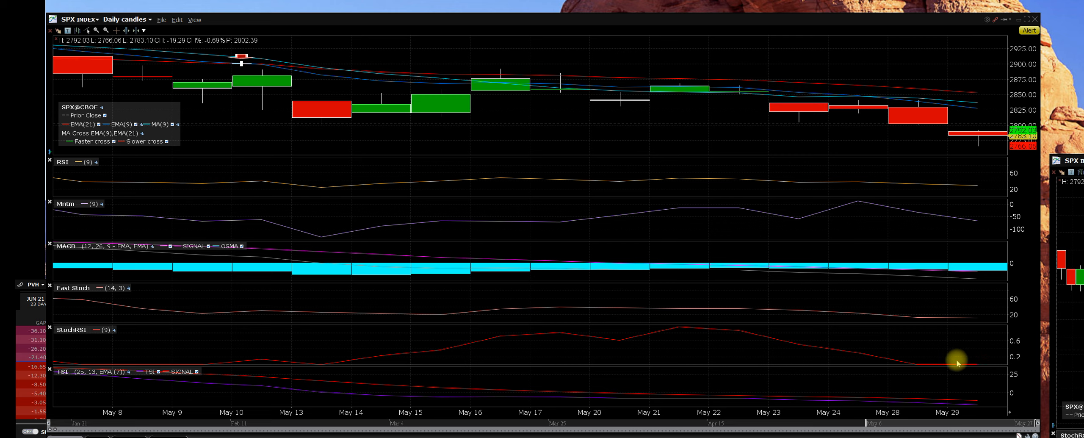
mouse_move(948, 362)
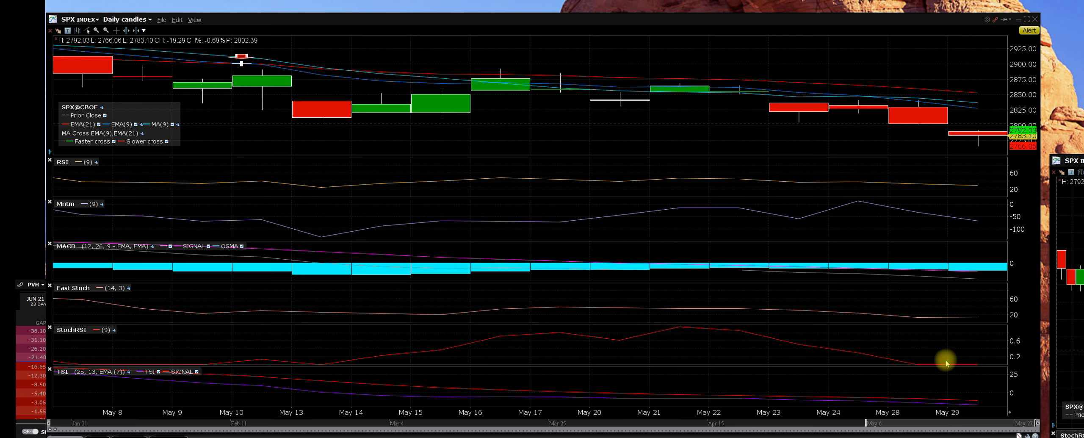
mouse_move(934, 363)
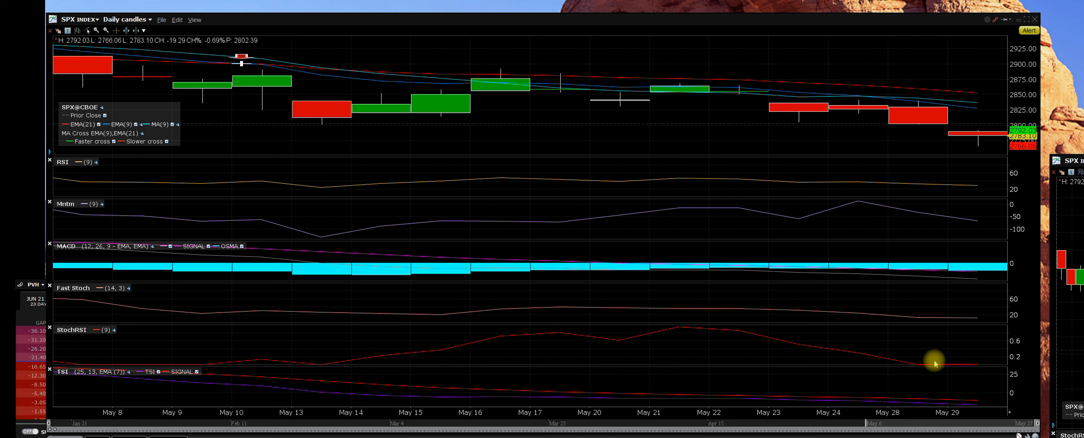
mouse_move(960, 378)
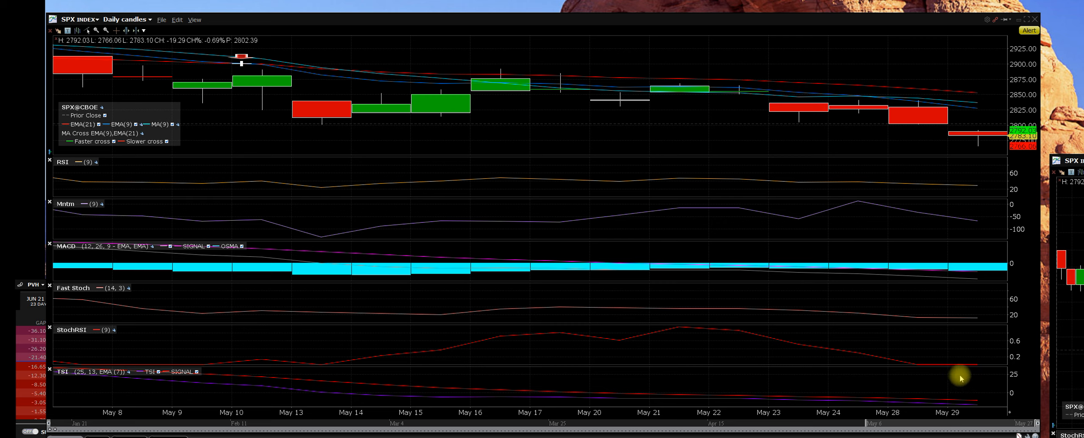
mouse_move(462, 305)
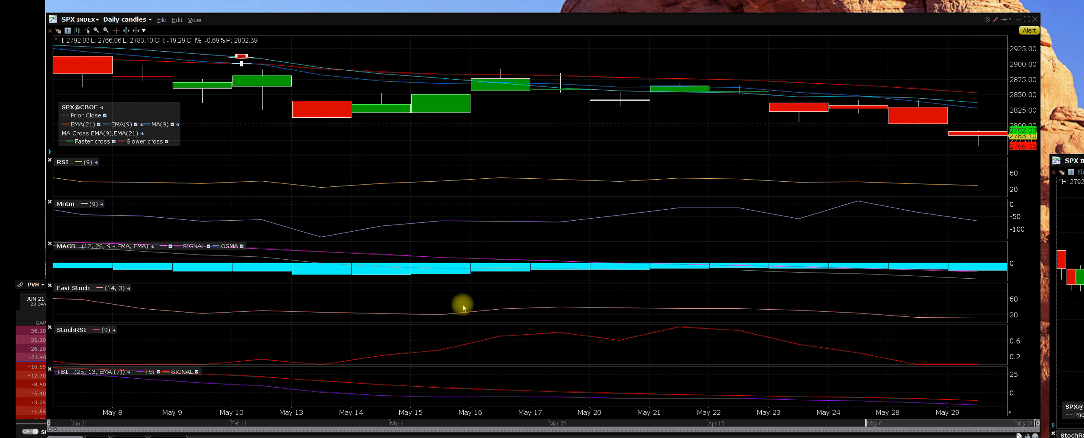
mouse_move(462, 307)
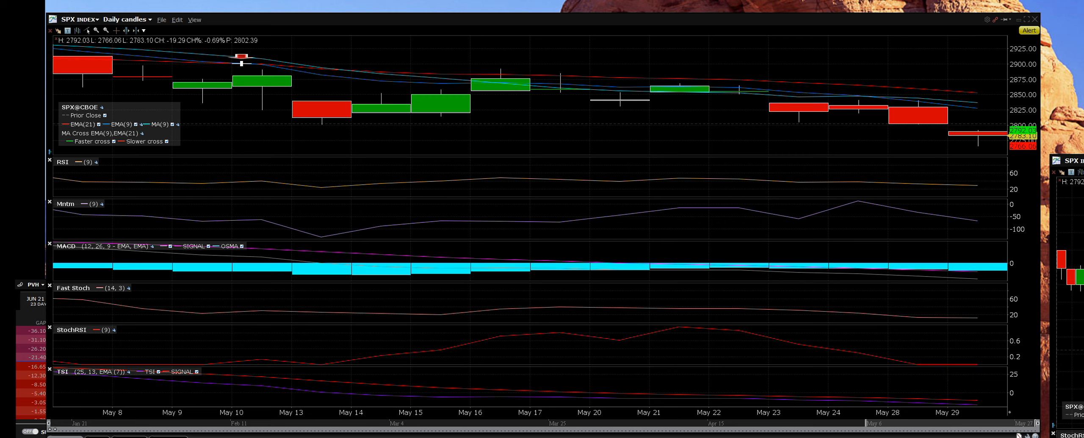
mouse_move(505, 269)
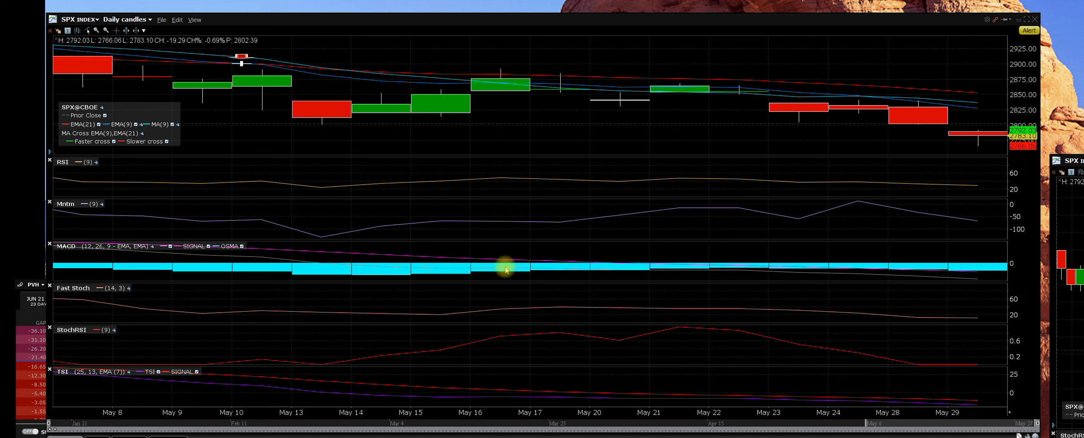
mouse_move(569, 267)
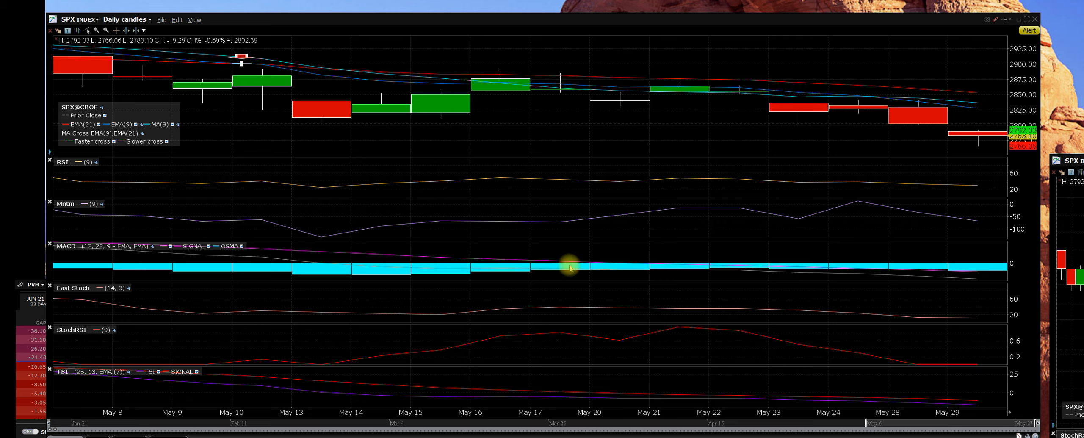
mouse_move(866, 165)
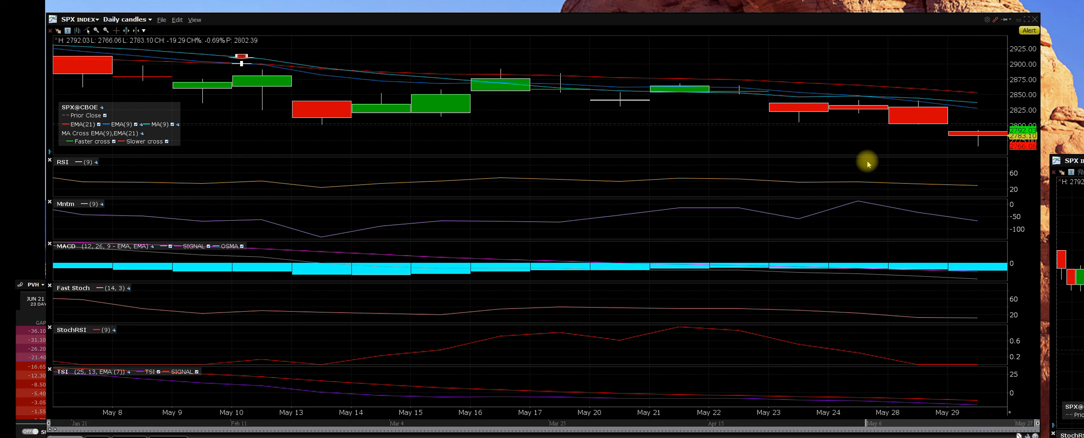
mouse_move(508, 215)
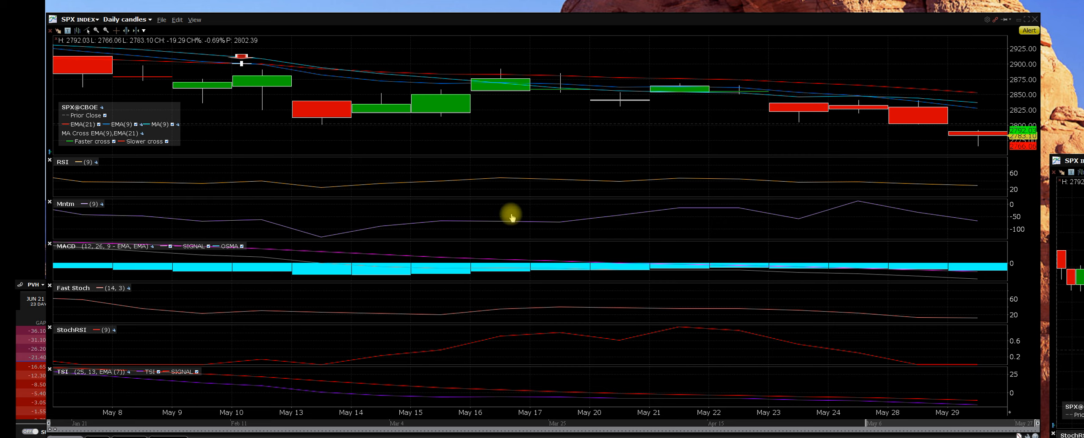
mouse_move(457, 250)
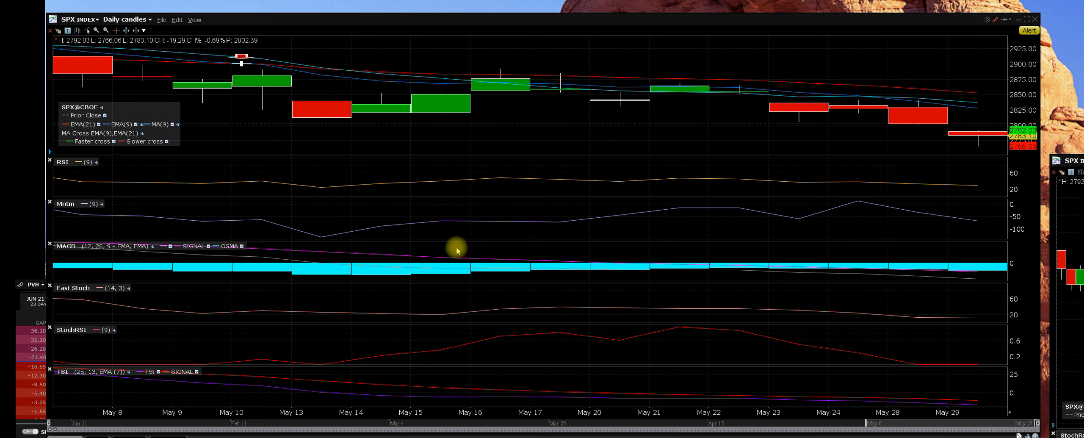
mouse_move(506, 221)
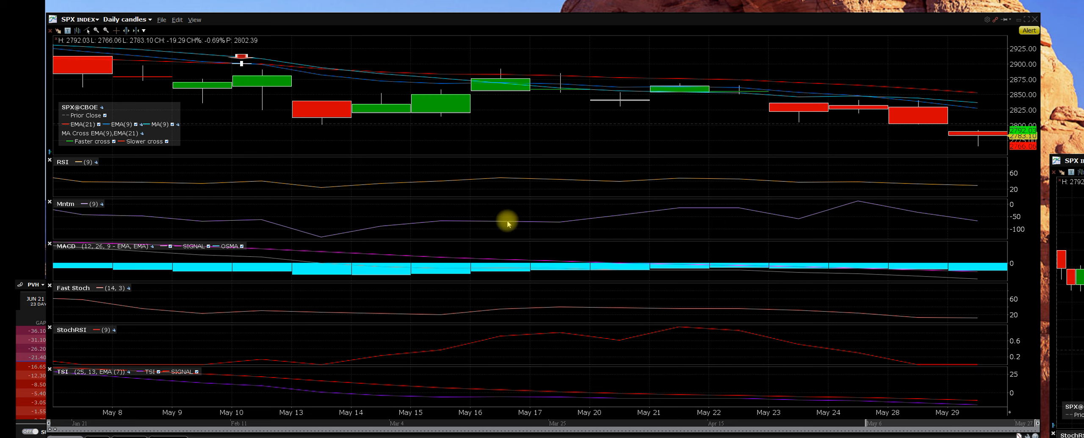
mouse_move(517, 256)
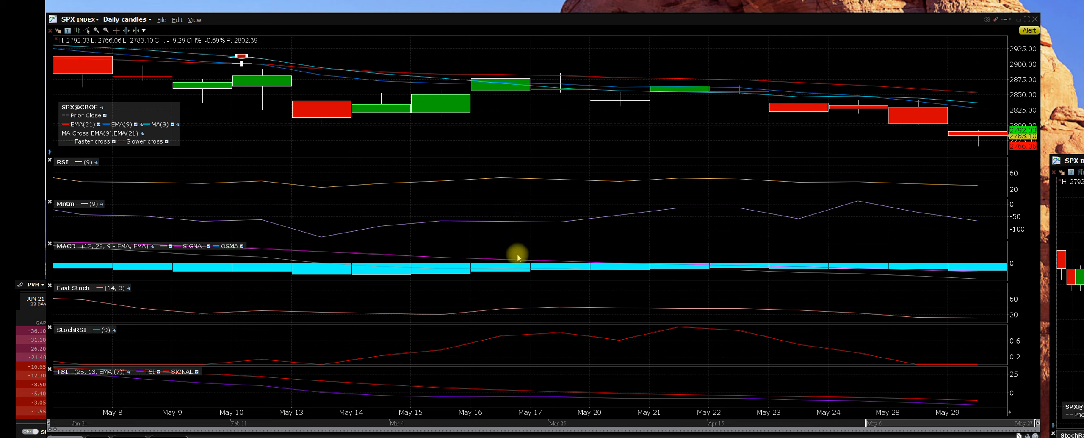
mouse_move(414, 247)
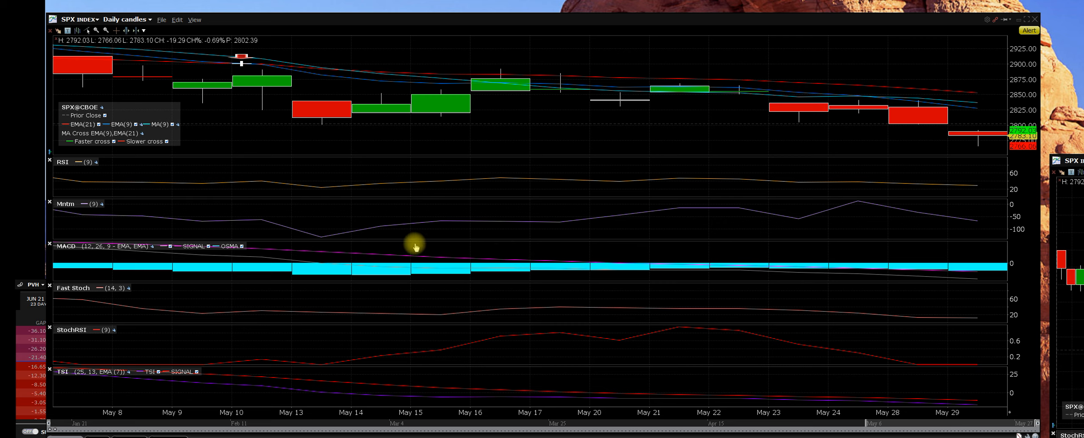
mouse_move(474, 247)
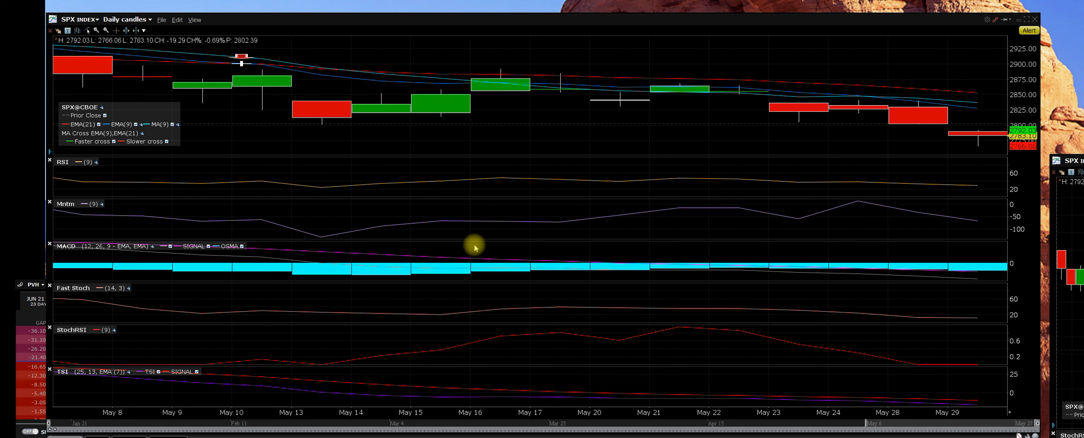
mouse_move(503, 250)
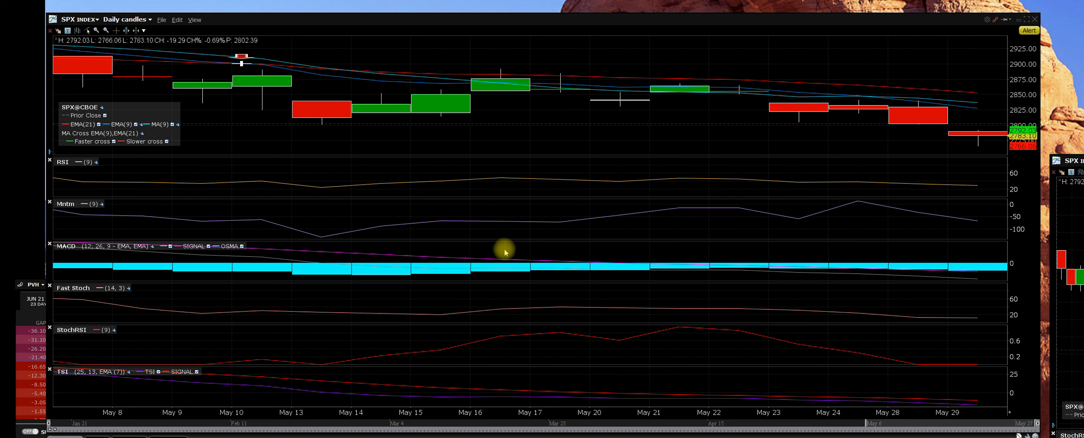
mouse_move(509, 301)
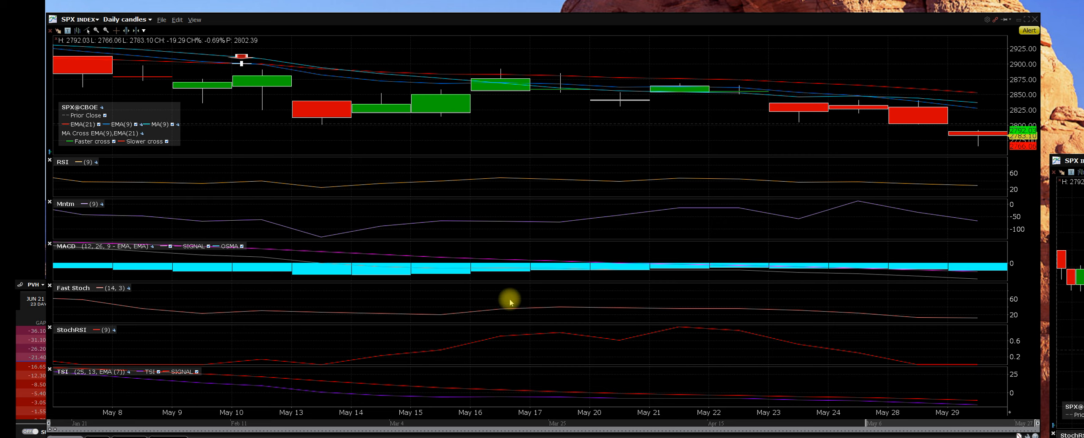
mouse_move(585, 320)
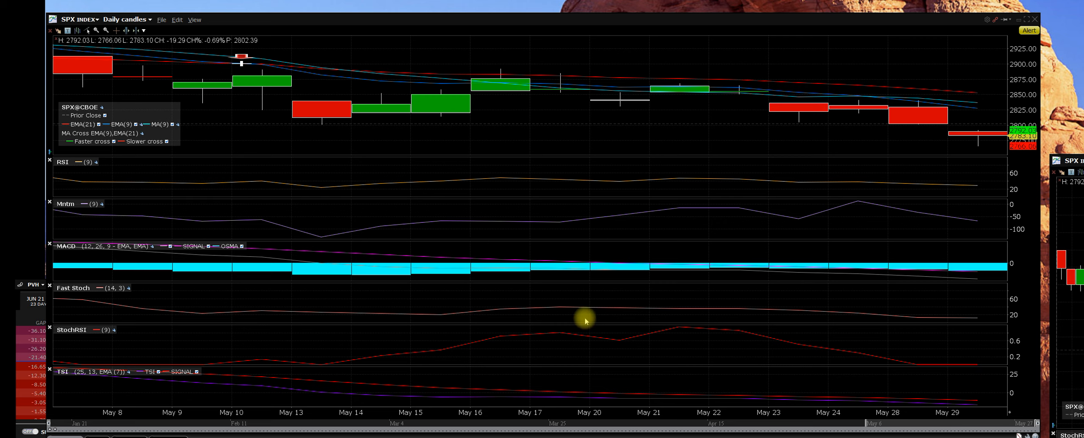
mouse_move(412, 249)
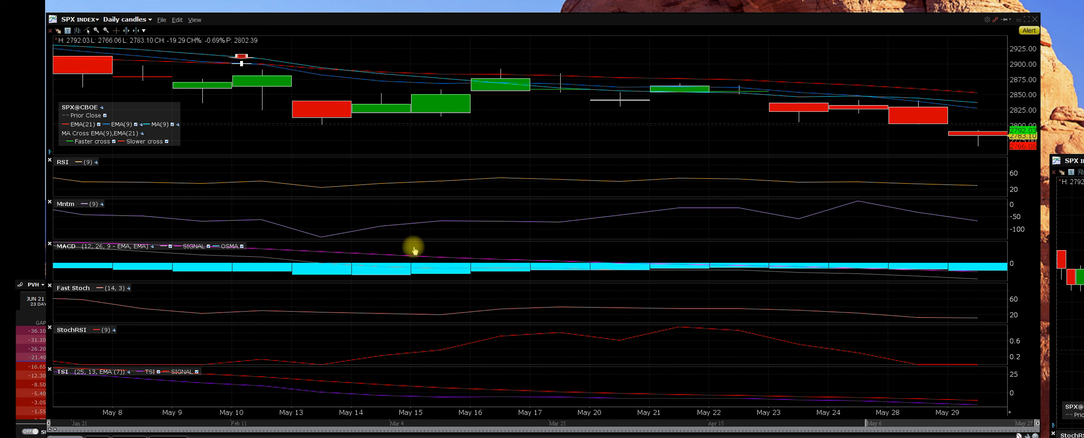
mouse_move(468, 250)
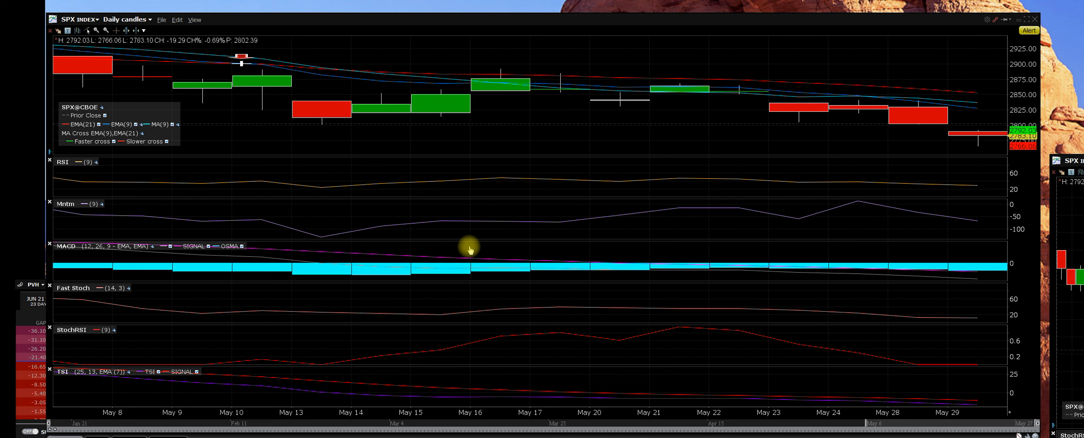
mouse_move(506, 255)
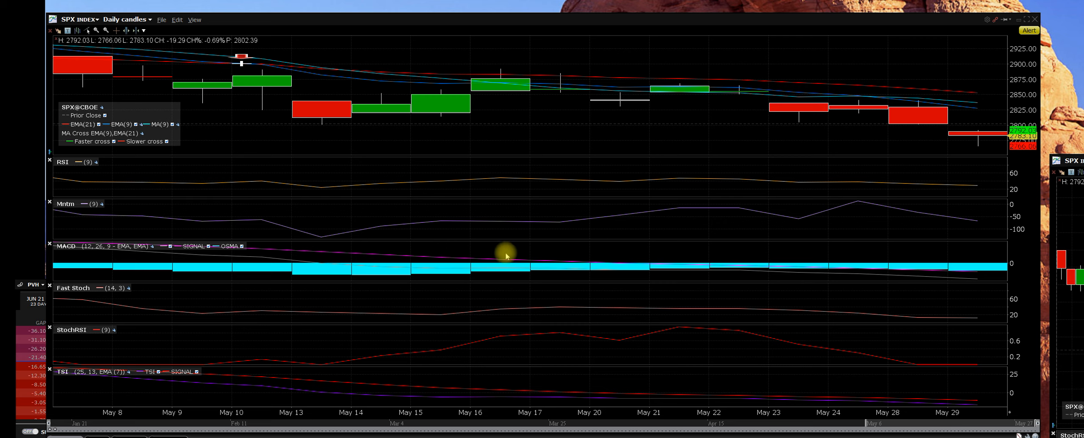
mouse_move(510, 171)
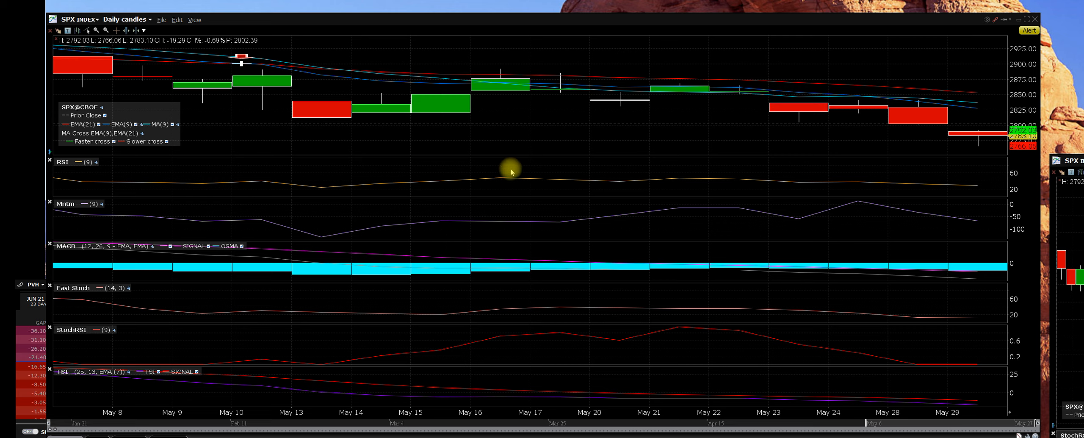
mouse_move(773, 56)
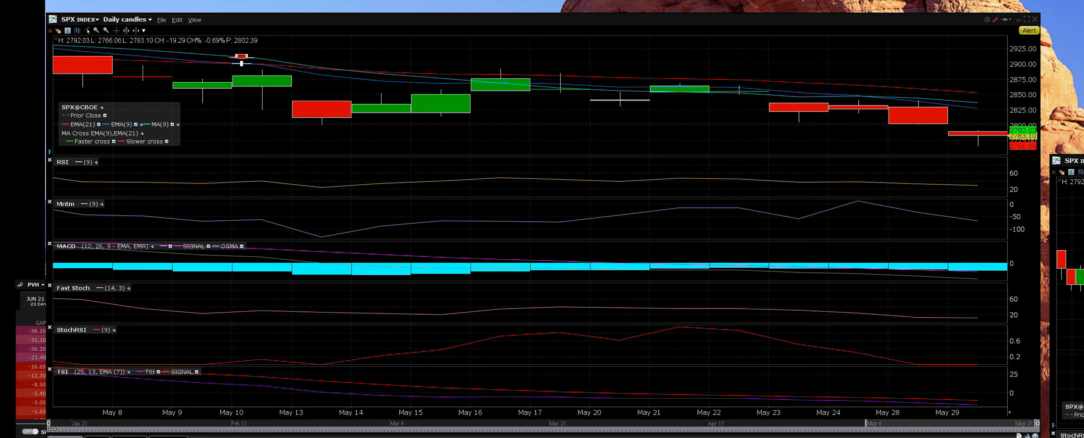
mouse_move(992, 150)
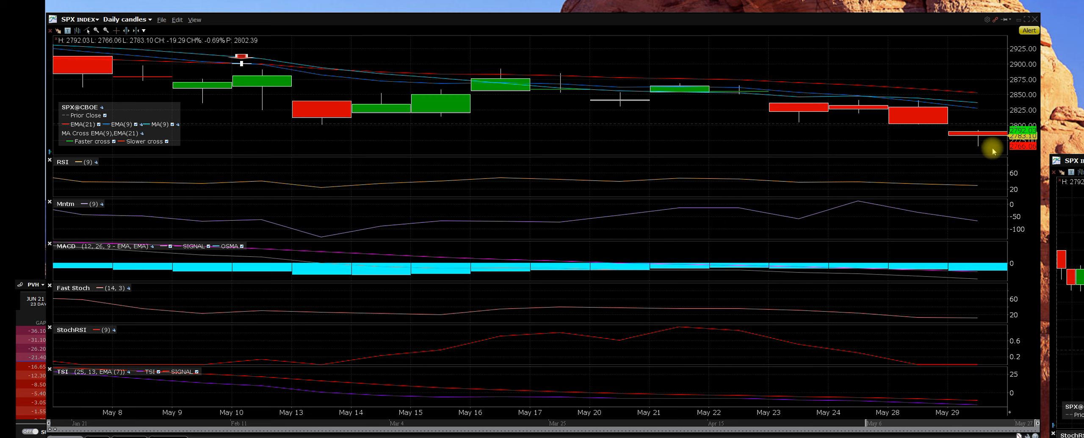
mouse_move(985, 154)
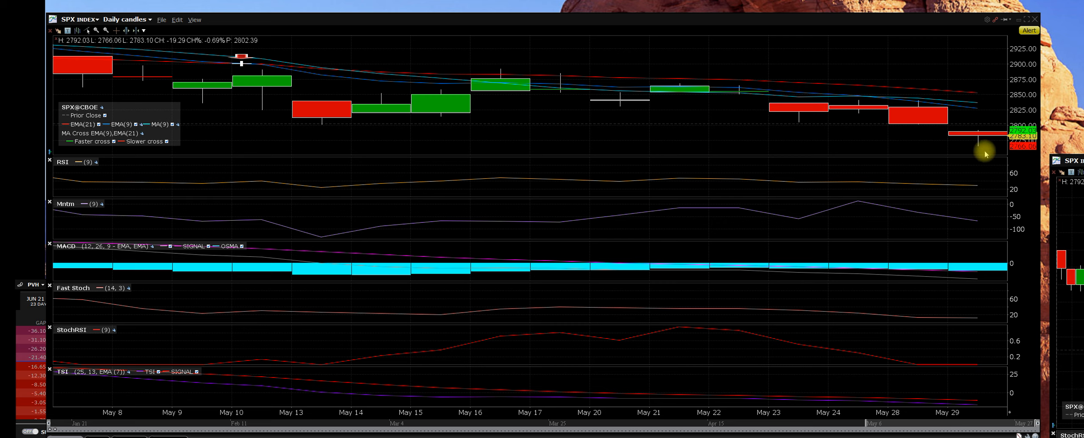
mouse_move(986, 154)
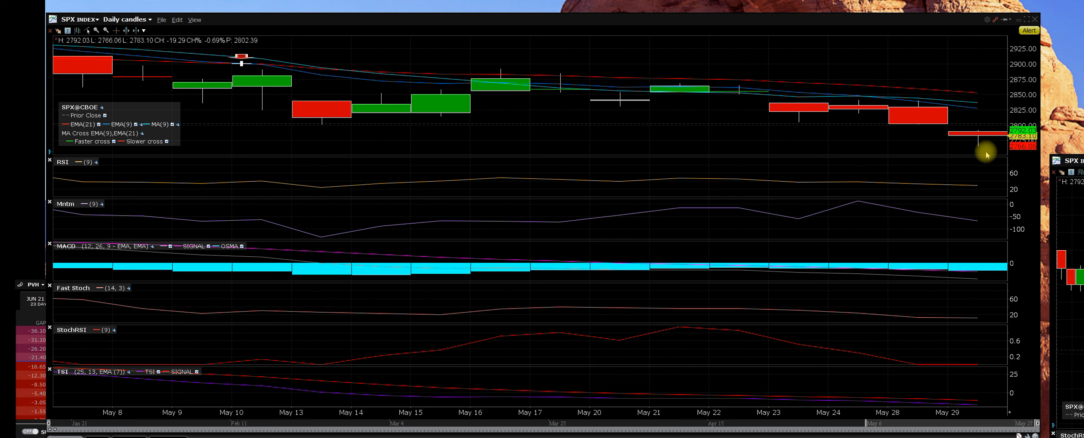
mouse_move(985, 154)
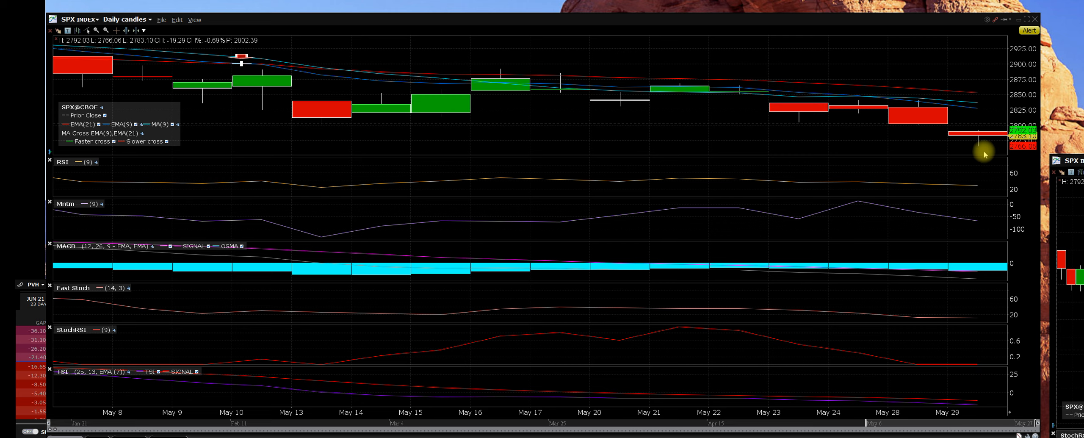
mouse_move(699, 95)
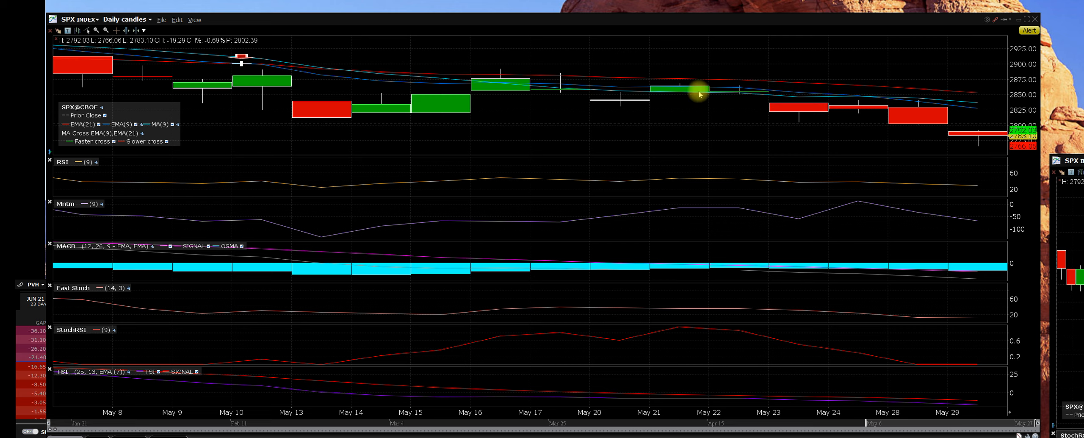
mouse_move(684, 131)
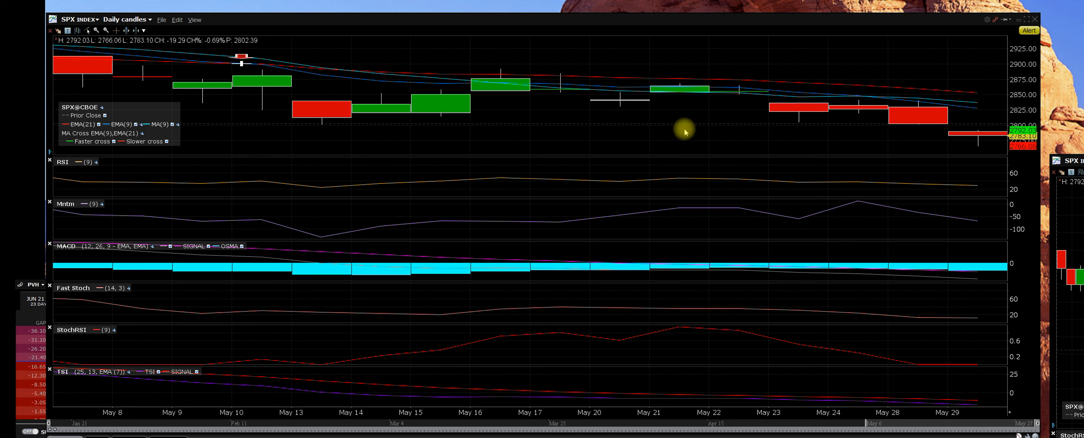
mouse_move(961, 215)
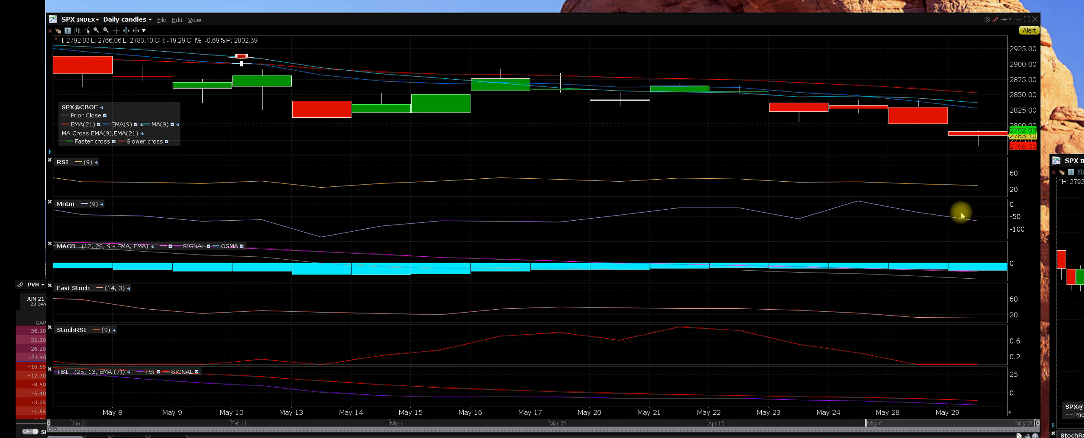
mouse_move(979, 267)
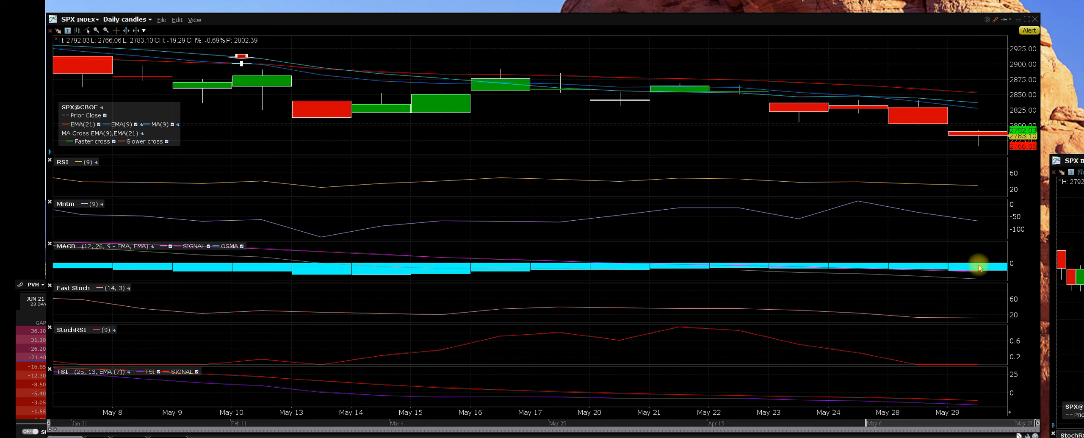
mouse_move(790, 212)
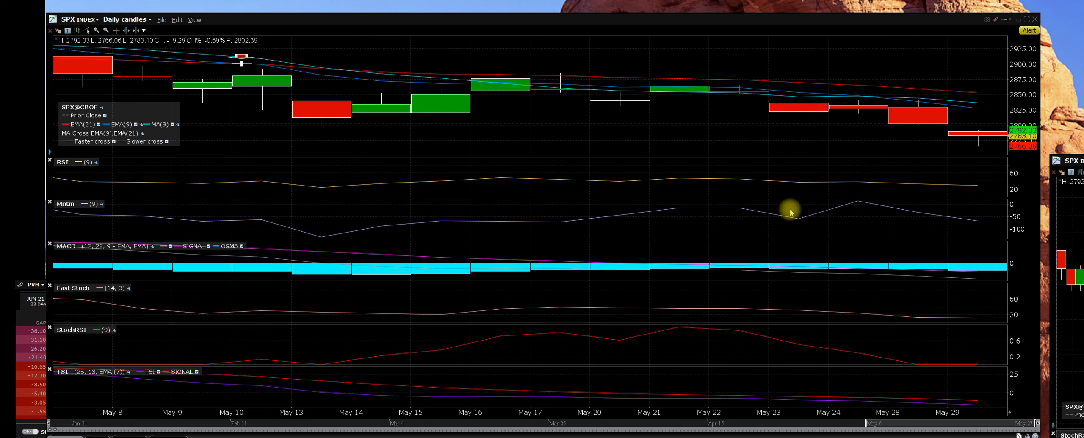
mouse_move(712, 198)
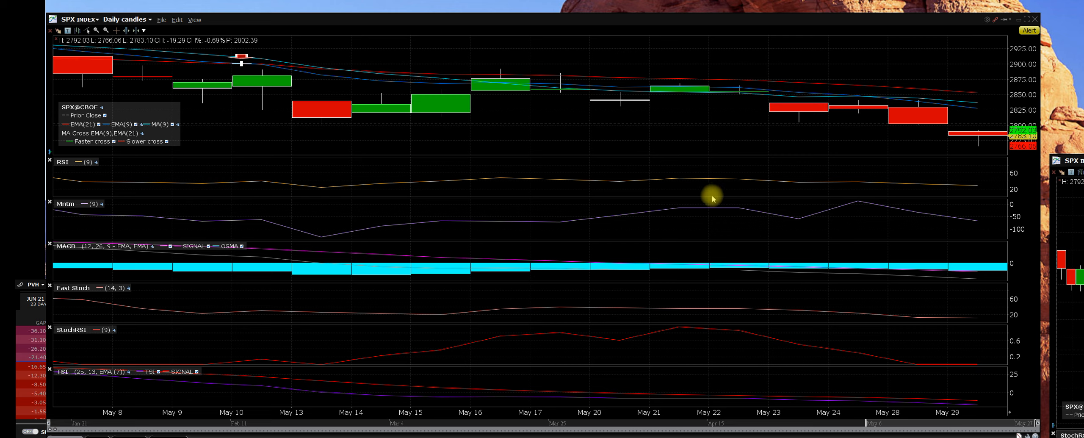